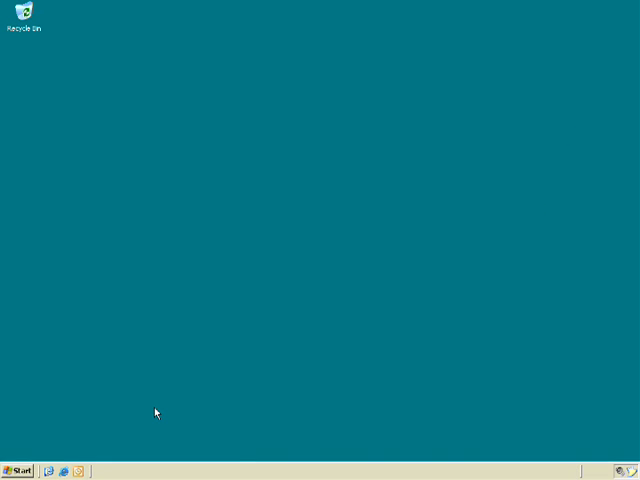
Launch Internet Explorer to the SharePoint Team Site from Start, then browse All Programs.
click(20, 472)
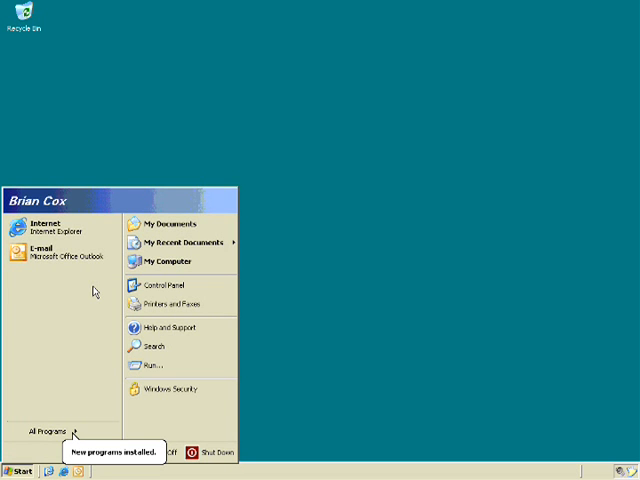
mouse_move(36, 444)
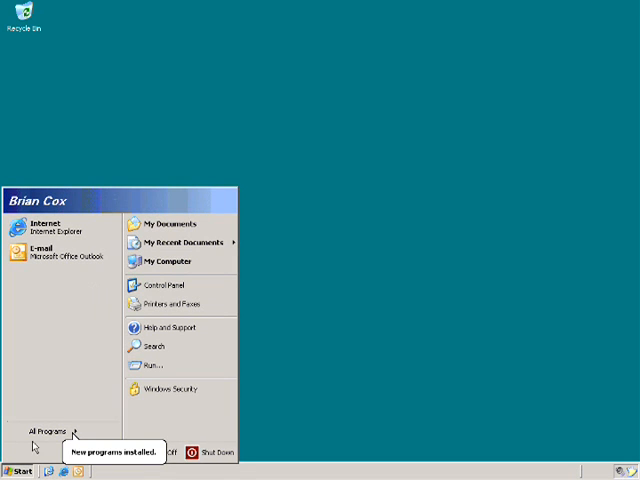
click(38, 228)
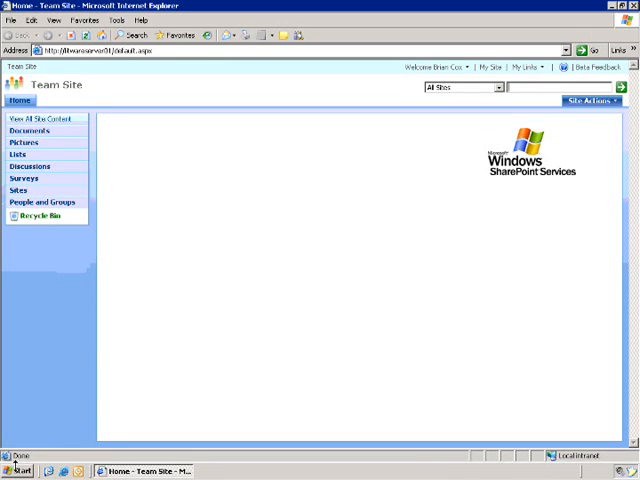
click(18, 472)
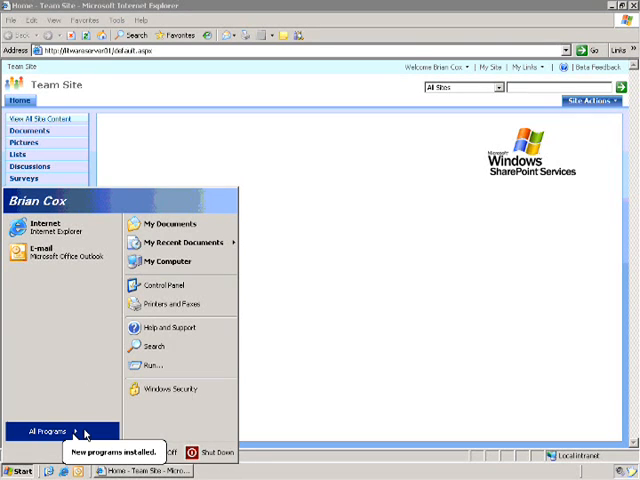
click(48, 428)
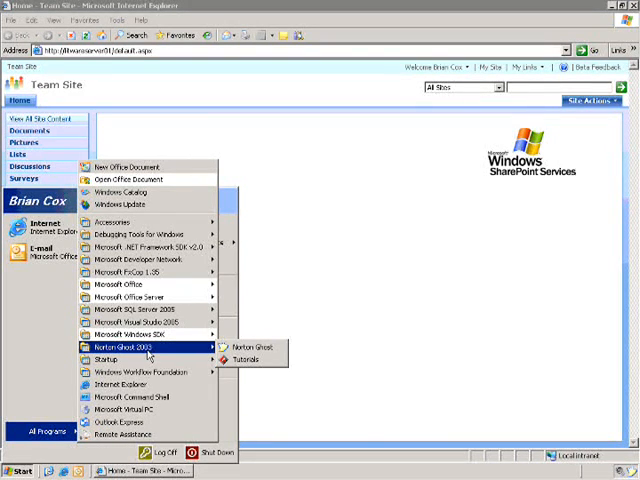
mouse_move(150, 284)
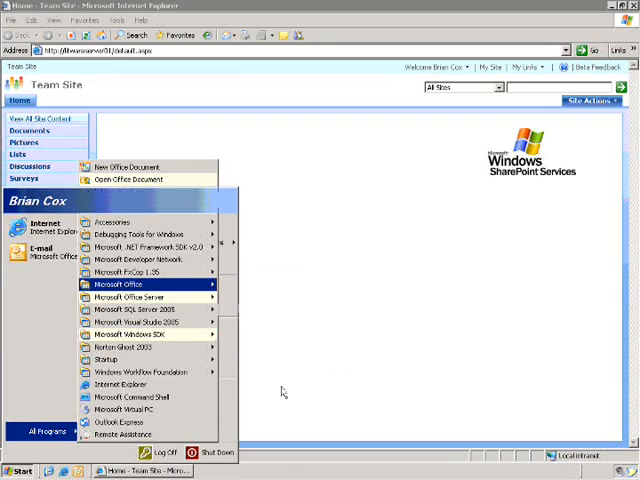
In a blank Word 2007 document, write Litware Memo above Add text here and style the first line as Title.
click(124, 166)
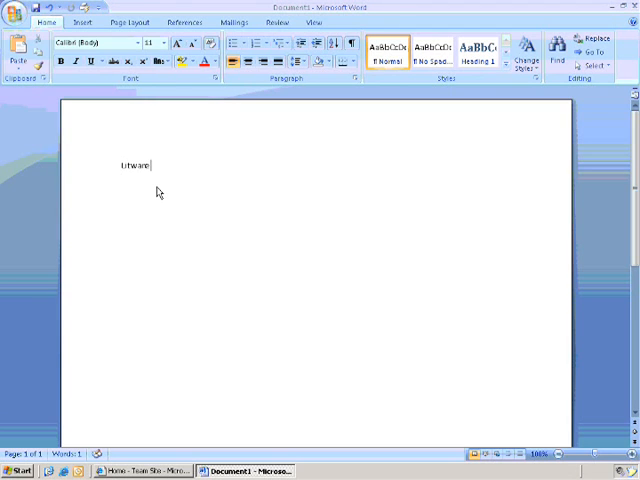
text(Memo)
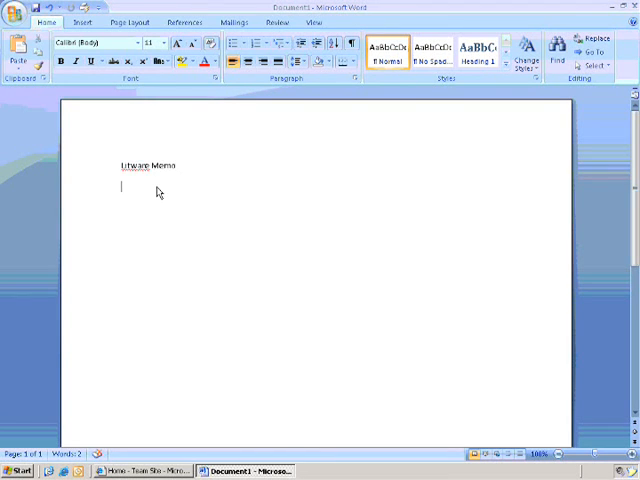
text(Add text here)
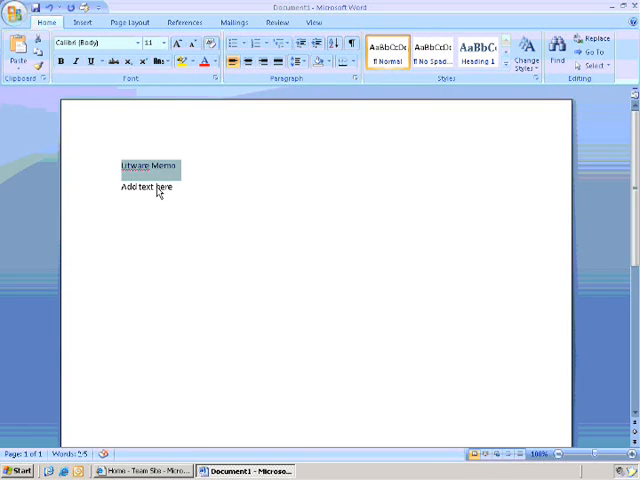
click(480, 52)
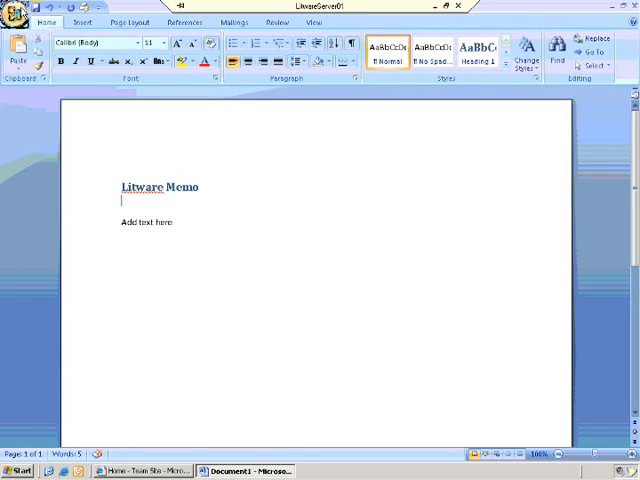
In Save As, create a new folder named Litware for the memo.
click(18, 16)
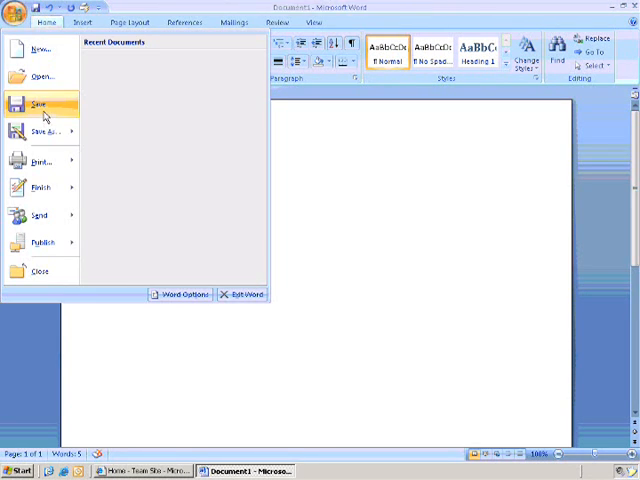
click(44, 100)
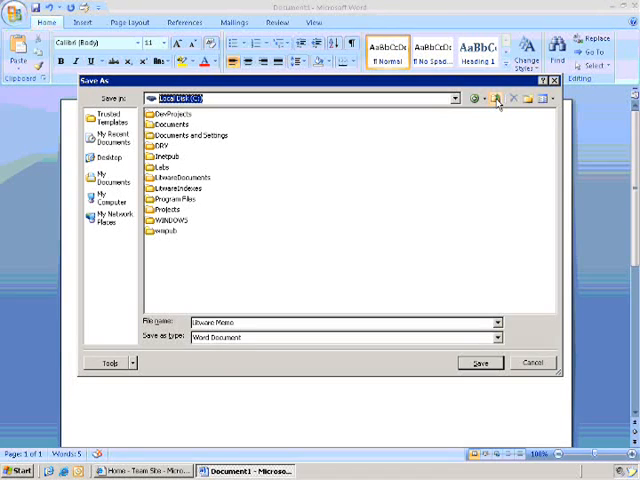
click(520, 100)
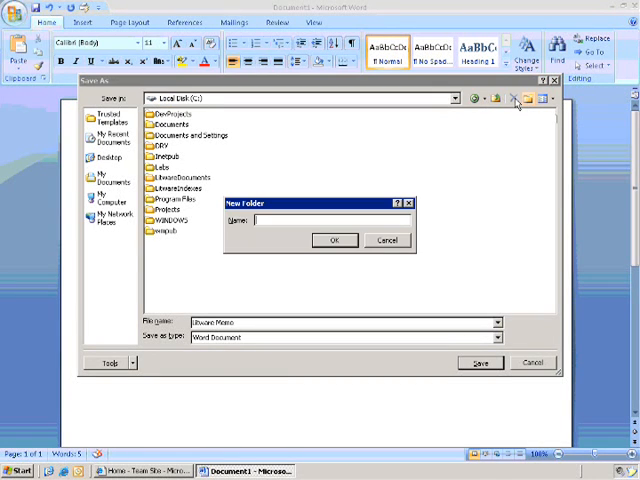
text(Litware)
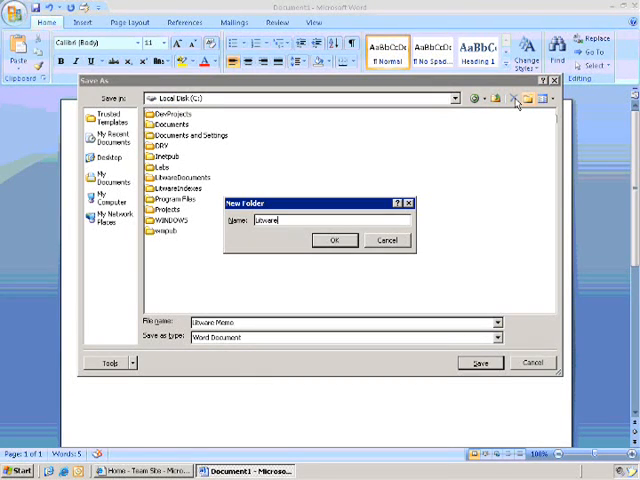
click(336, 240)
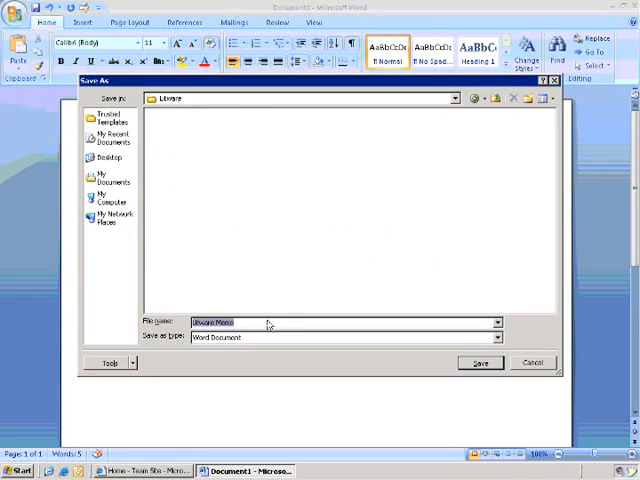
Save the document as a Word Template in the Litware folder.
click(498, 336)
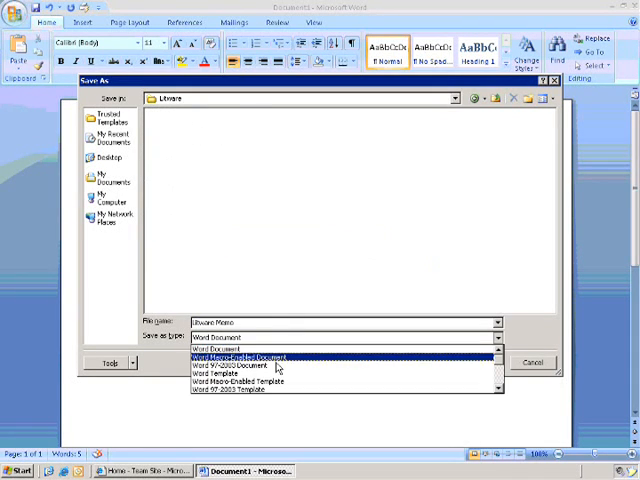
mouse_move(270, 366)
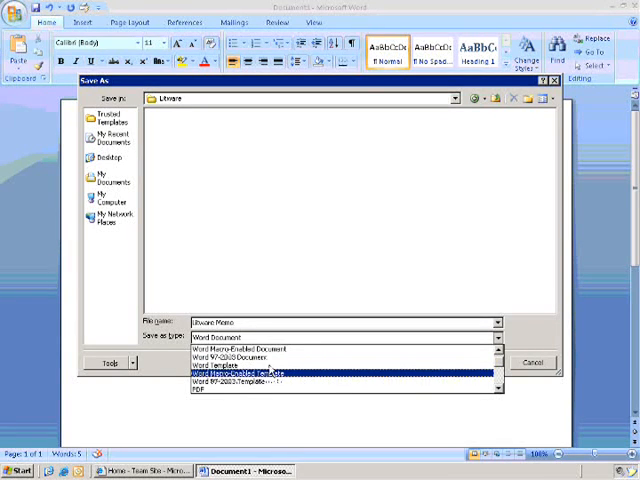
click(224, 364)
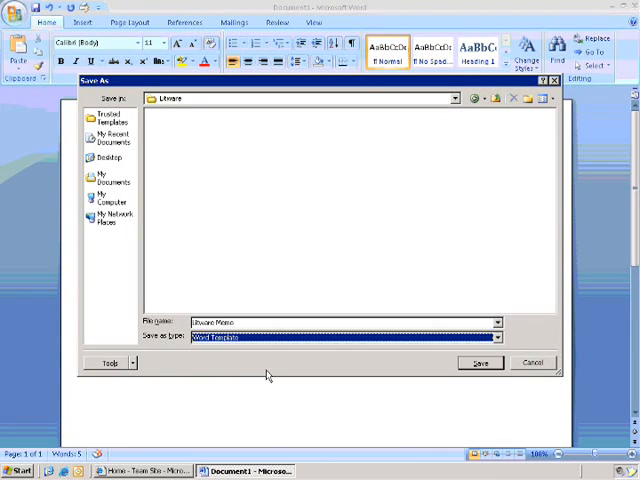
click(478, 362)
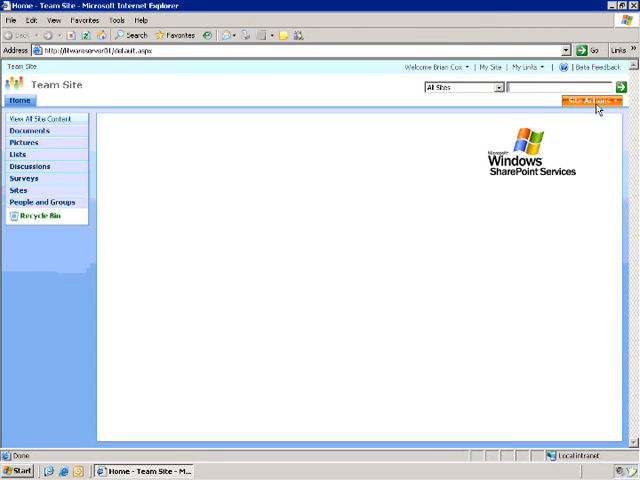
From Site Actions reach Site Settings and the Site Column Gallery.
click(604, 100)
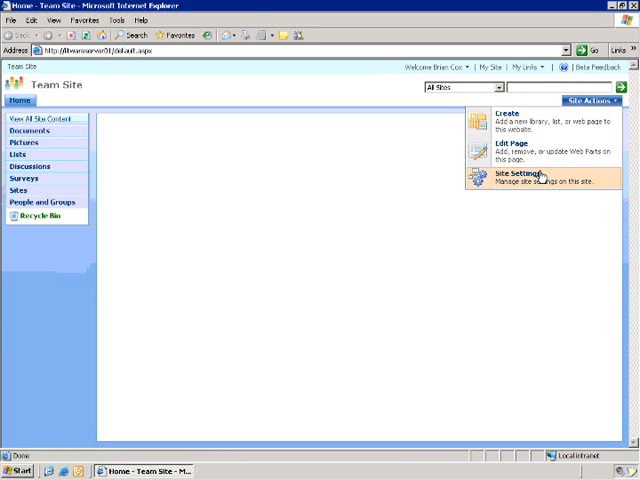
mouse_move(538, 194)
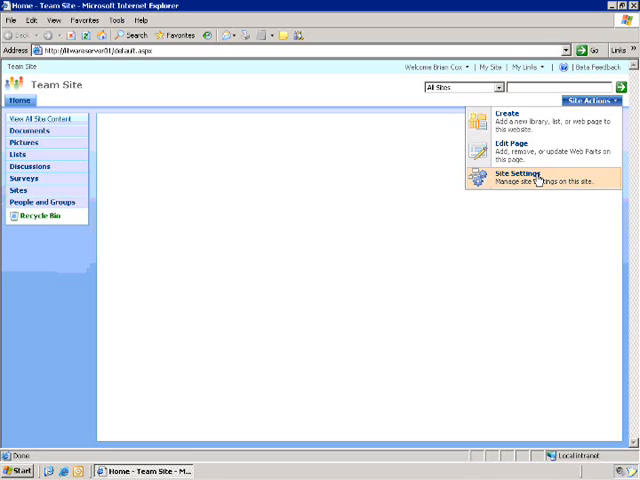
click(520, 184)
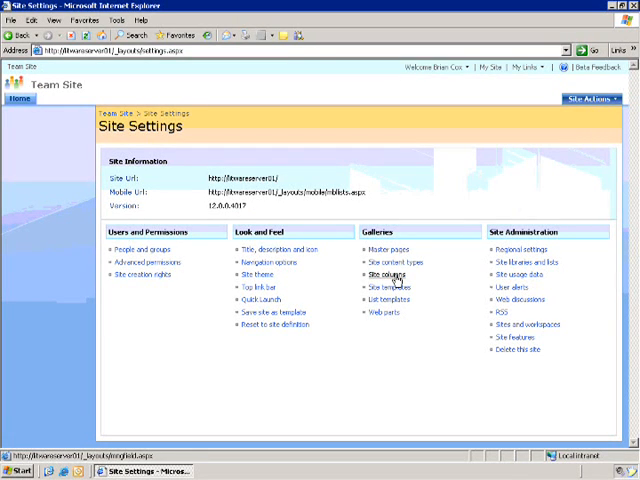
click(388, 276)
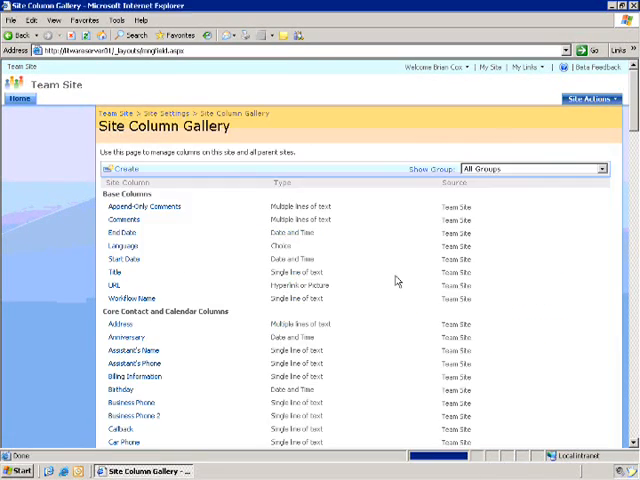
Create a Single line of text site column placed in a new group named Litware.
click(122, 168)
text(Sender)
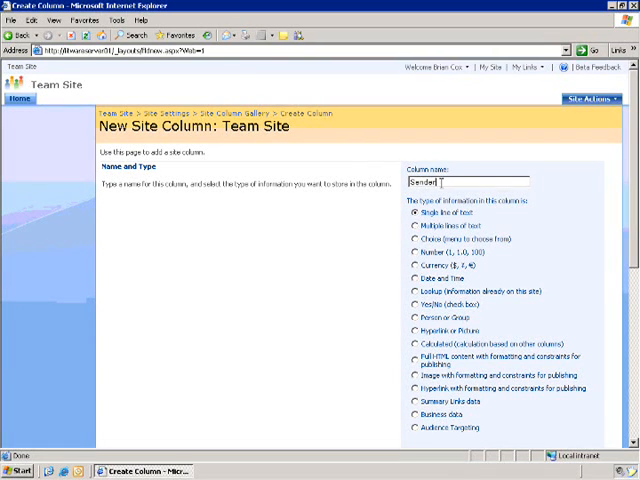
scroll(down, 3)
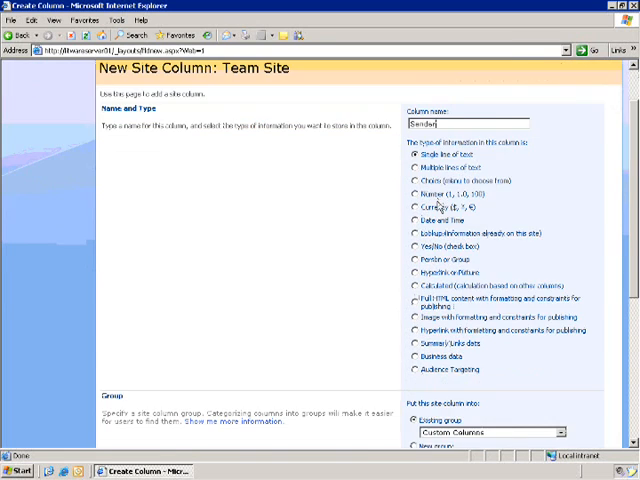
scroll(down, 3)
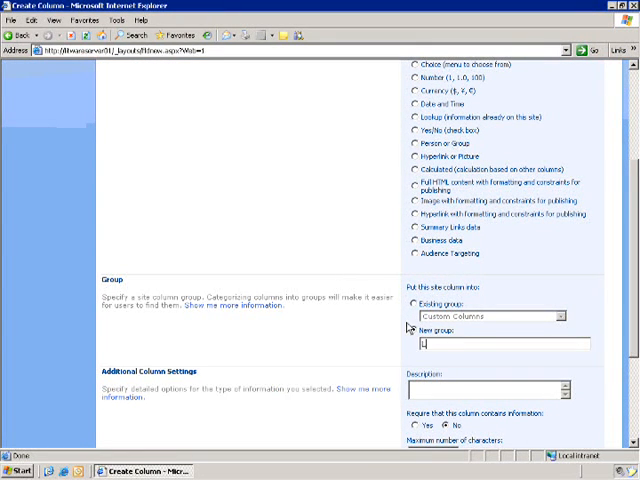
text(Litware)
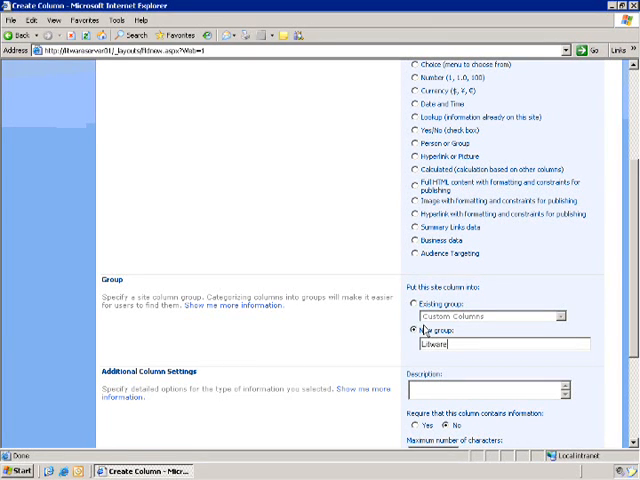
scroll(down, 3)
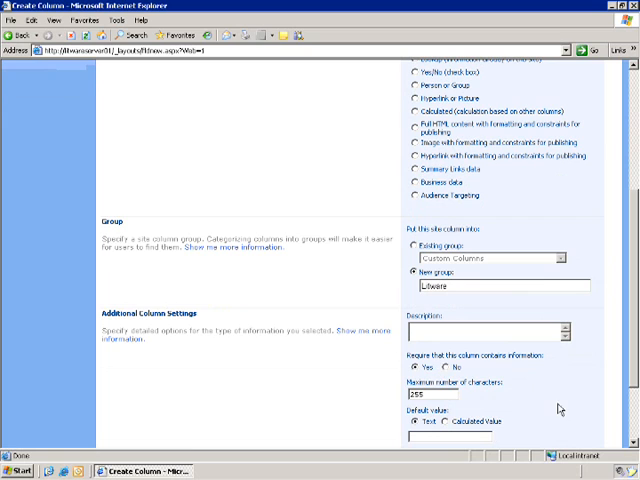
scroll(down, 3)
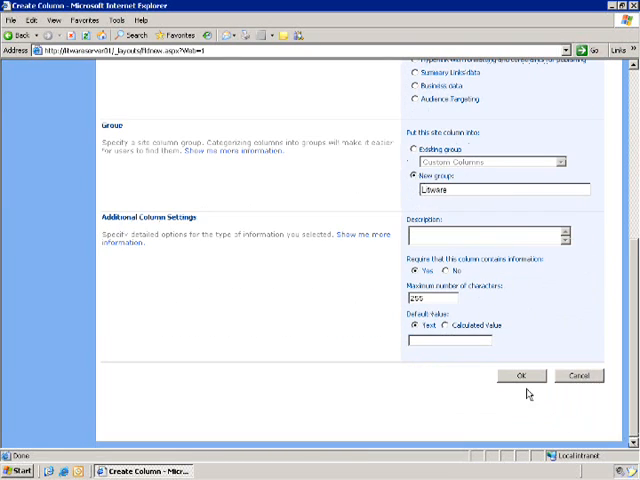
click(520, 376)
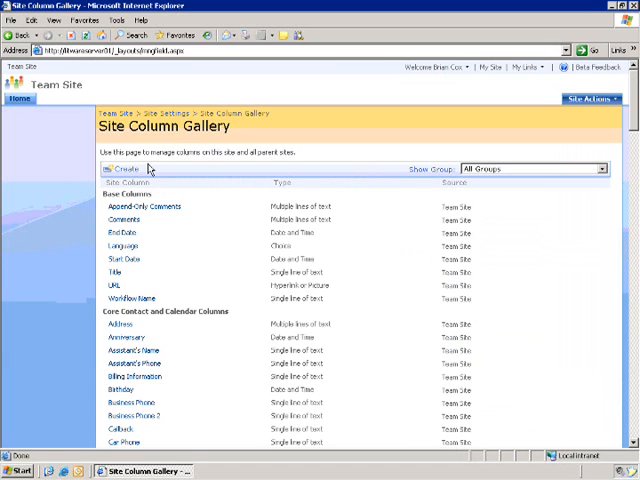
Create a Date and Time column named Sent, Date Only, in the existing Litware group.
click(124, 168)
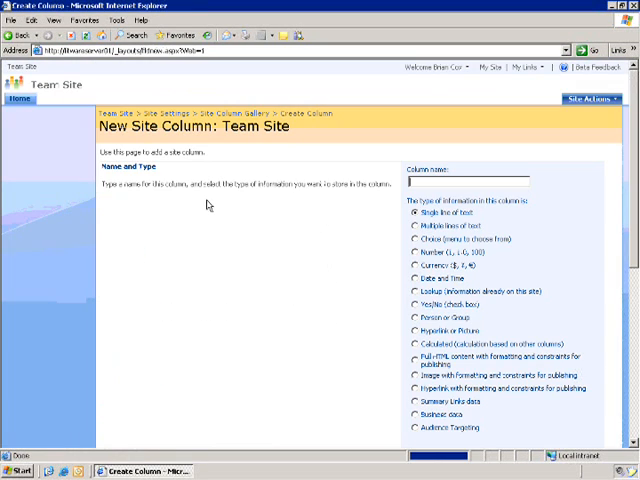
mouse_move(366, 196)
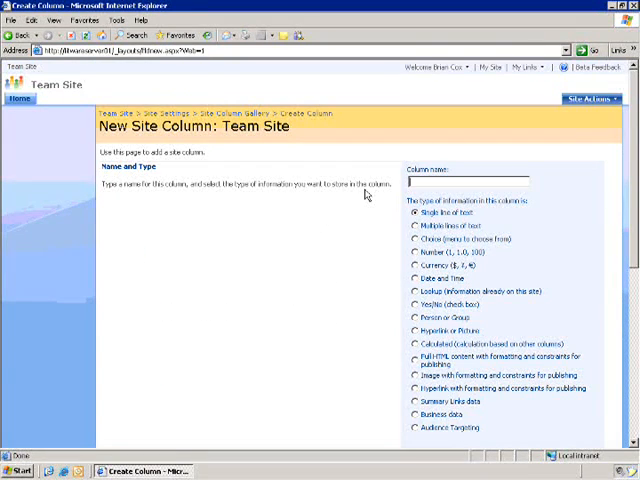
text(Sn)
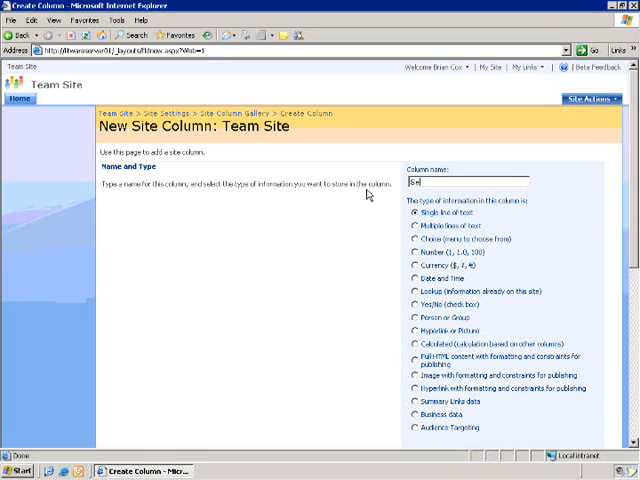
text(ent)
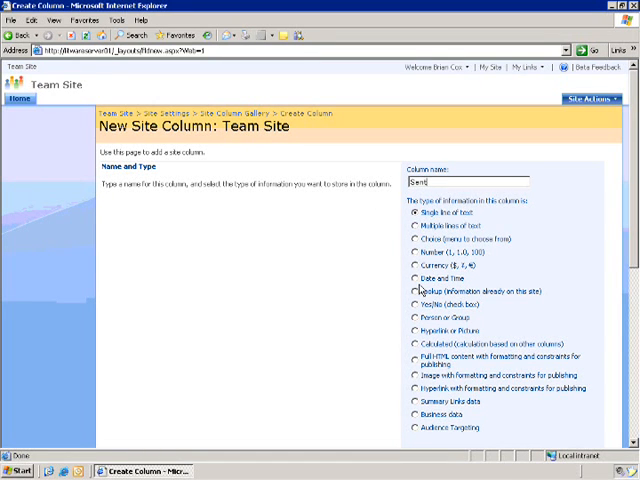
click(412, 276)
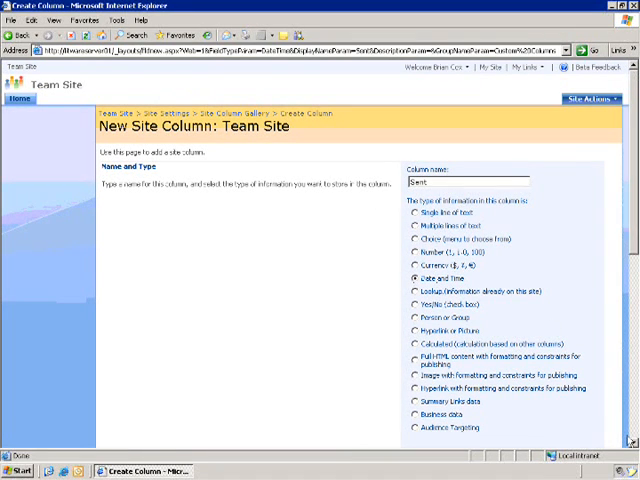
scroll(down, 3)
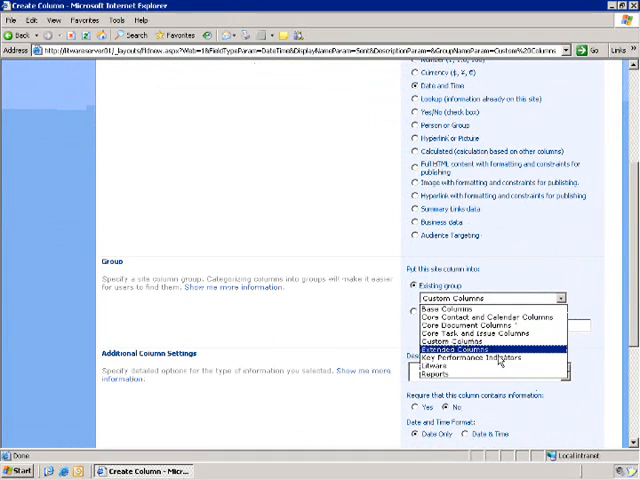
click(444, 366)
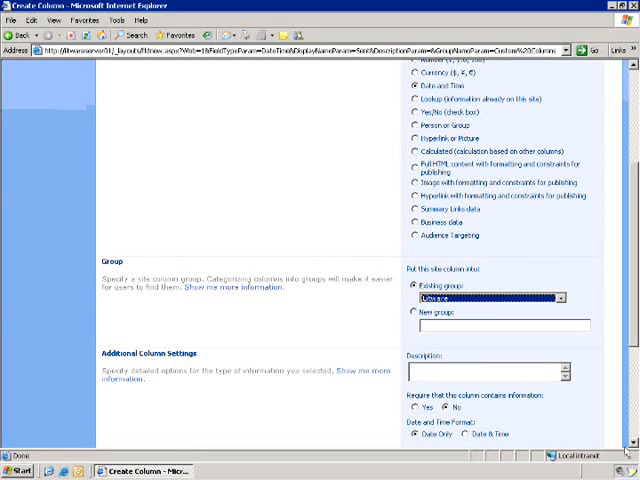
scroll(down, 3)
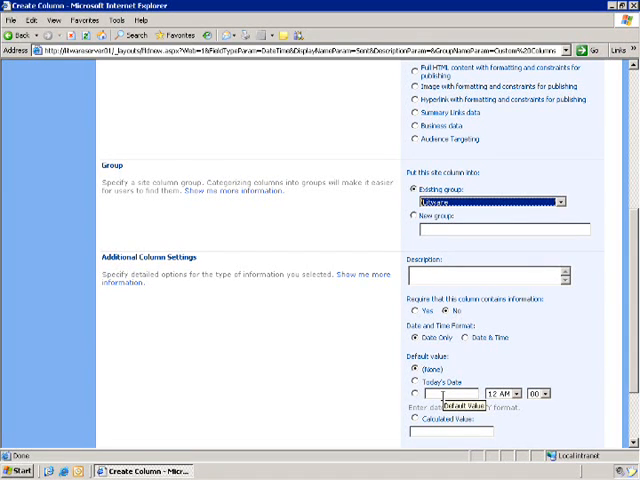
scroll(down, 3)
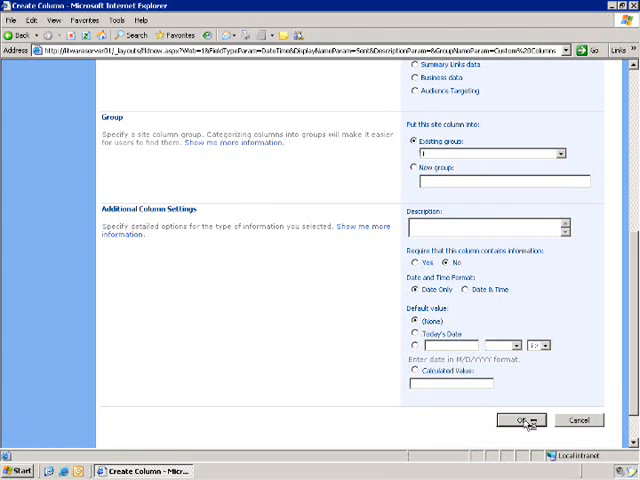
click(522, 420)
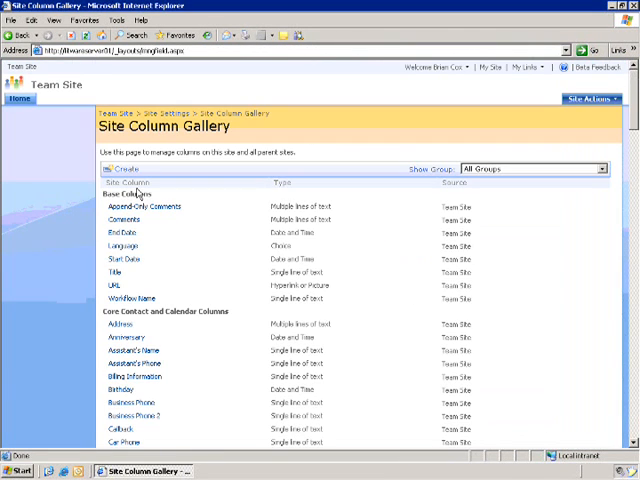
Create a Single line of text column named Audience in the existing Litware group.
click(114, 164)
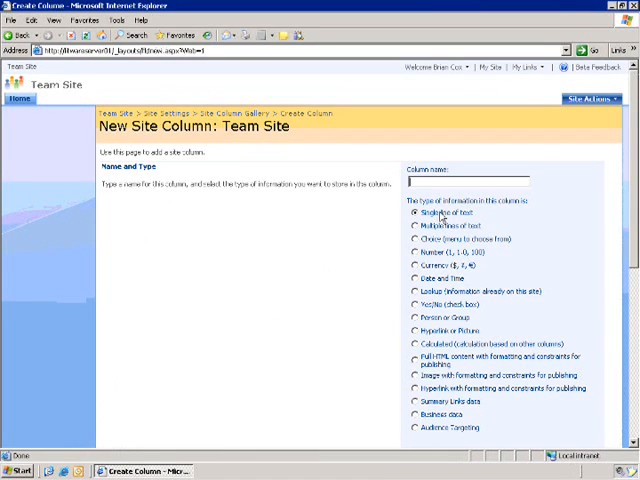
text(Audience)
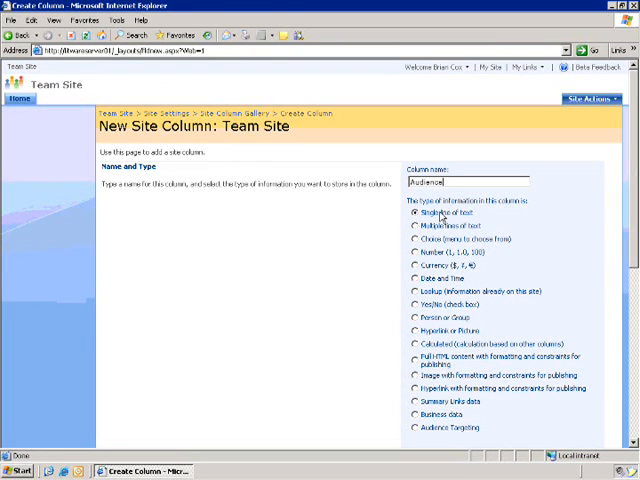
mouse_move(504, 240)
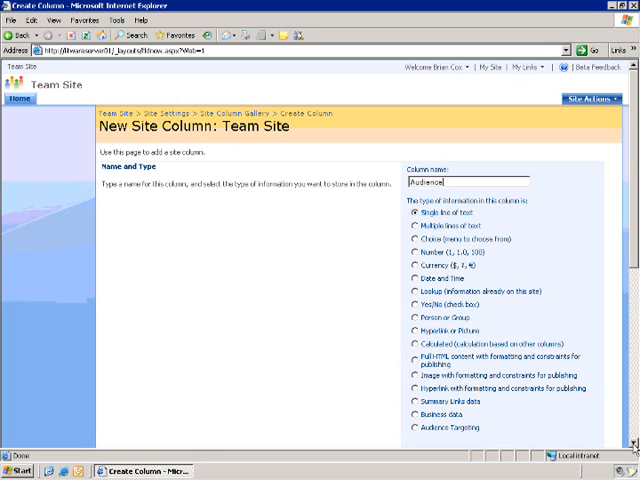
scroll(down, 3)
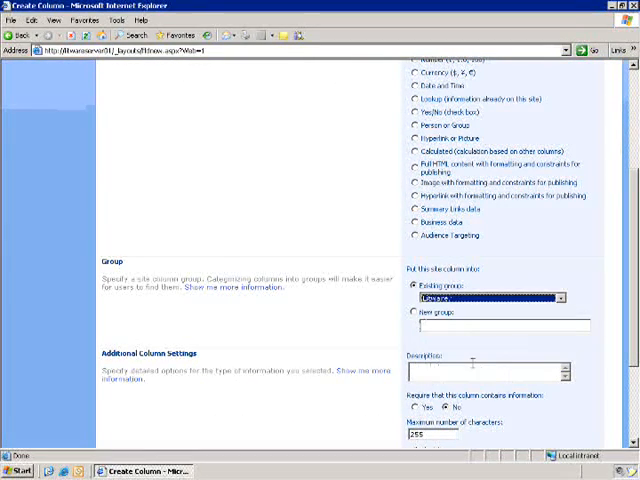
scroll(down, 3)
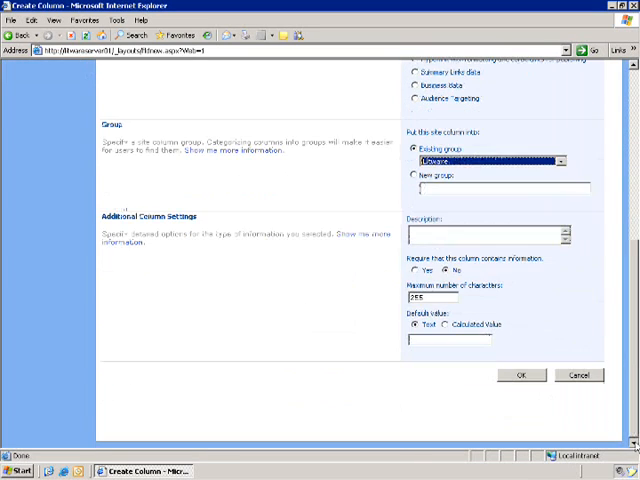
click(520, 376)
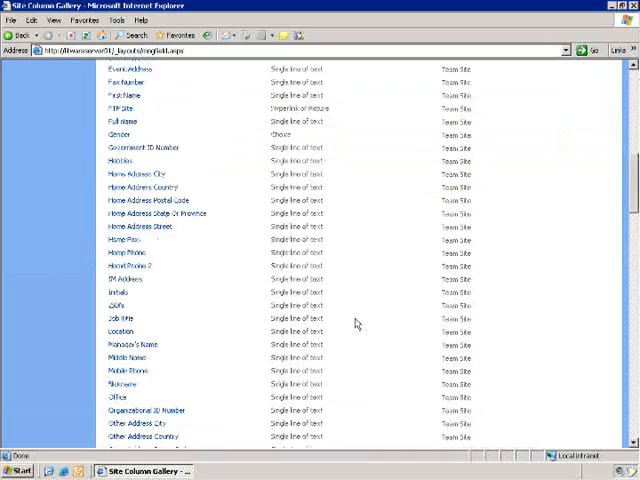
Reach the Site content types gallery from Site Settings.
scroll(down, 3)
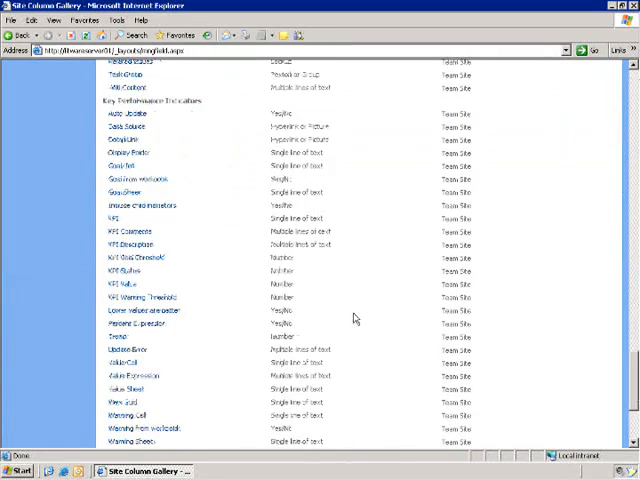
scroll(down, 3)
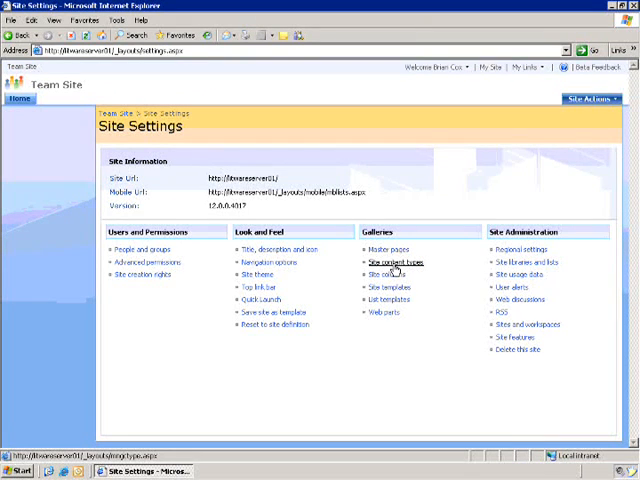
click(398, 262)
text(Litware Memo)
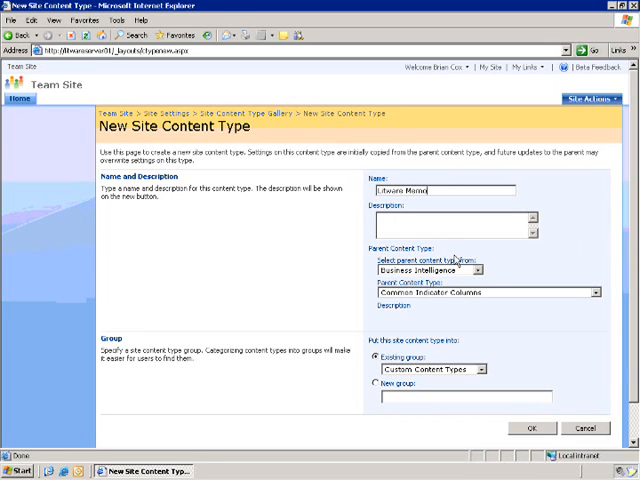
Base Litware Memo on Document Content Types > Document and place it in a new Litware group.
click(478, 270)
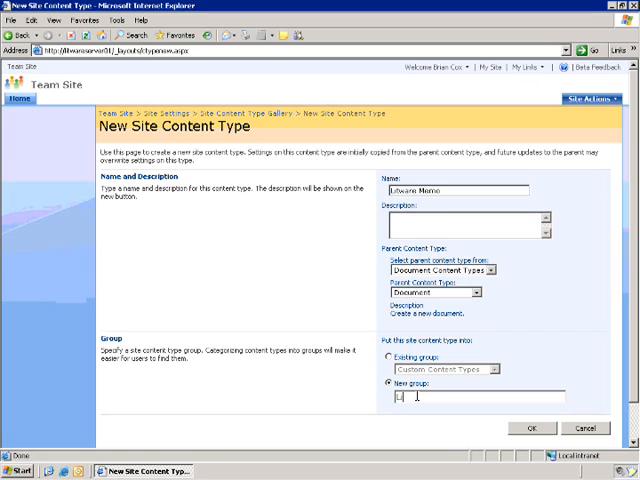
text(Litware)
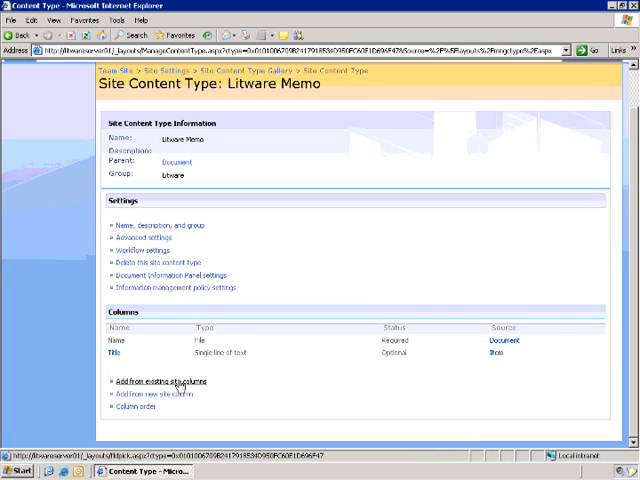
Add the existing site columns Sender, Sent and Audience to the Litware Memo content type.
click(158, 384)
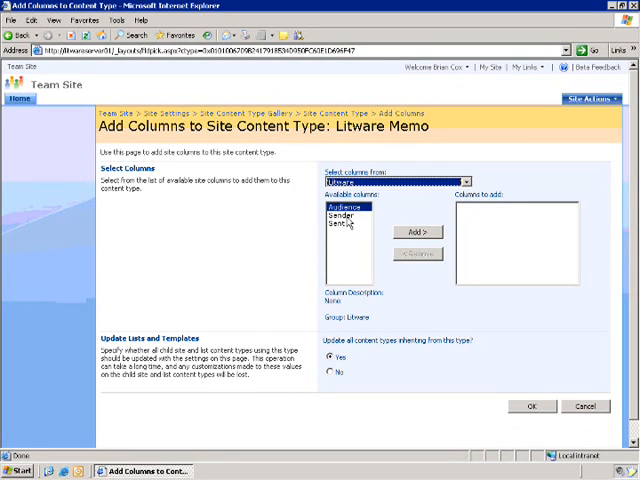
click(418, 232)
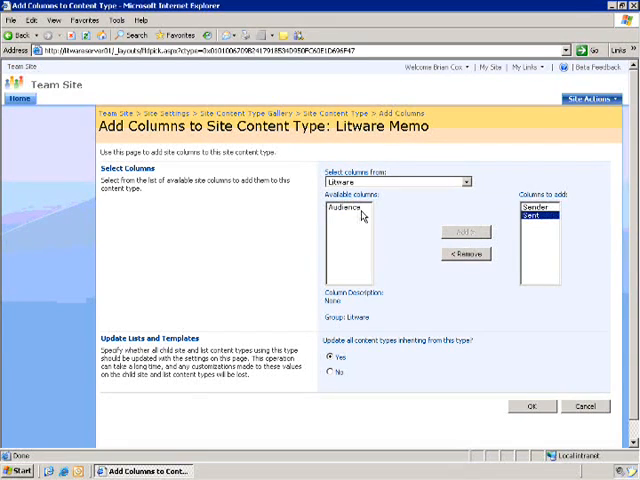
click(472, 232)
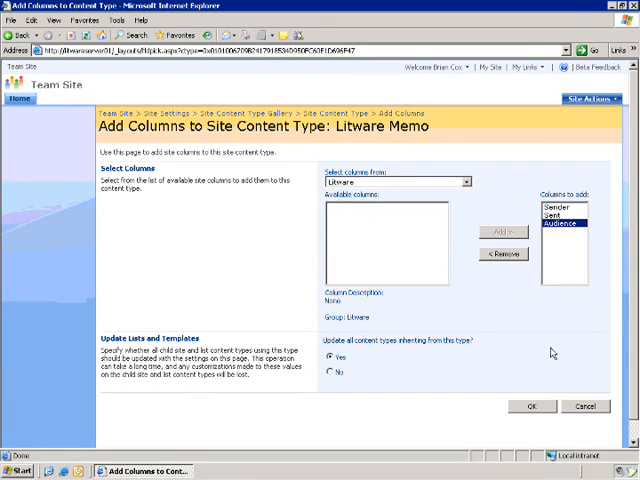
mouse_move(532, 408)
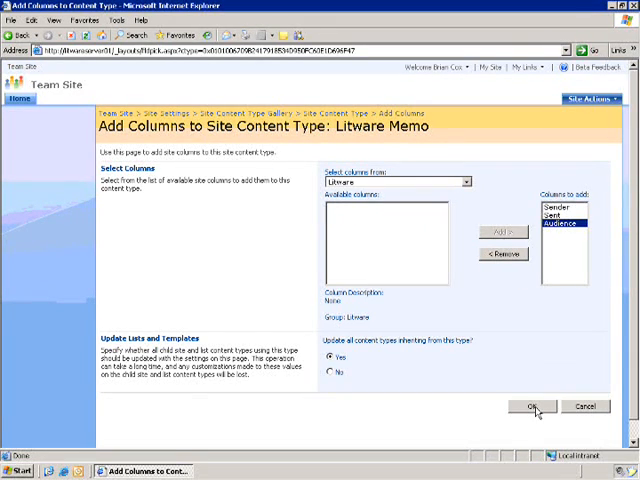
click(532, 406)
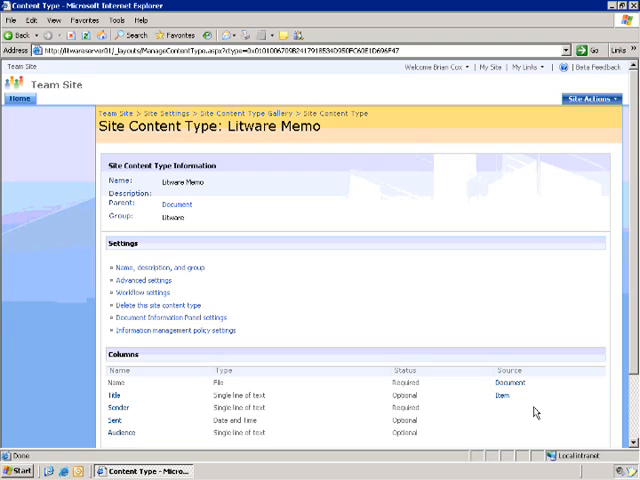
mouse_move(332, 360)
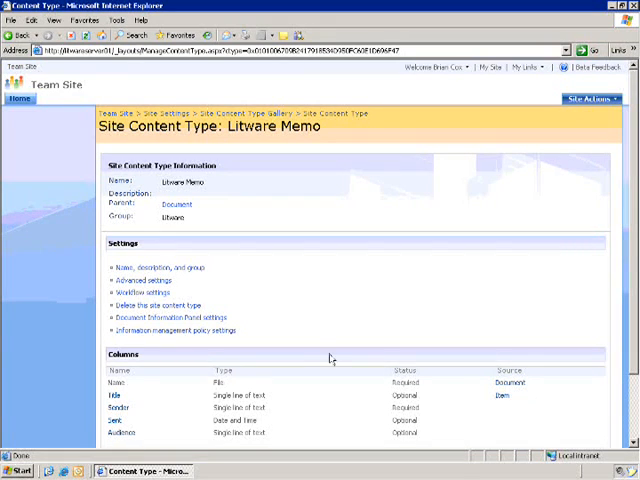
mouse_move(190, 330)
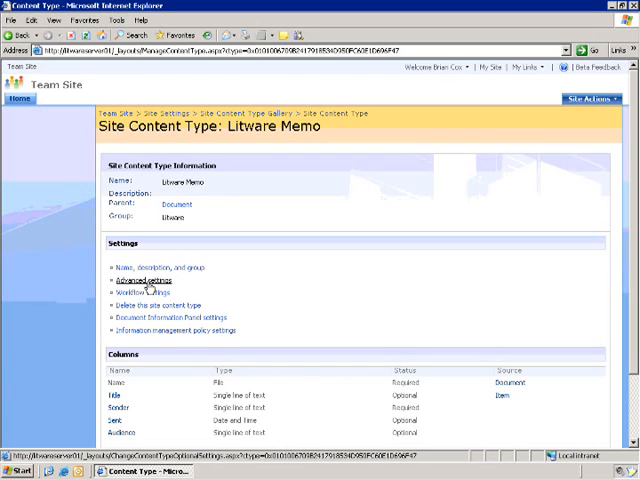
Upload Litware Memo from C:\Litware as the content type's document template in Advanced settings.
click(136, 280)
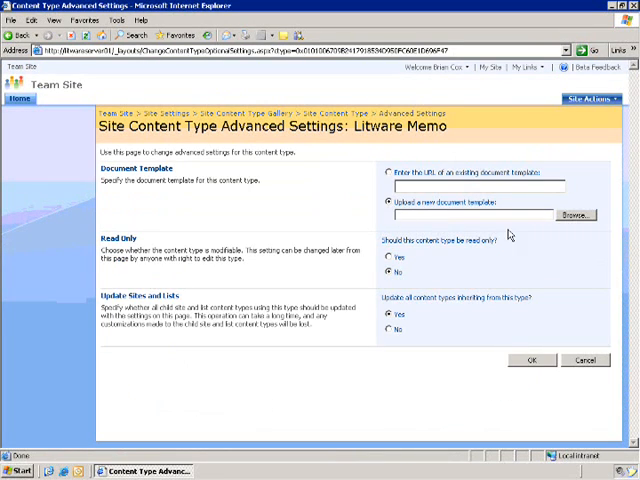
click(576, 214)
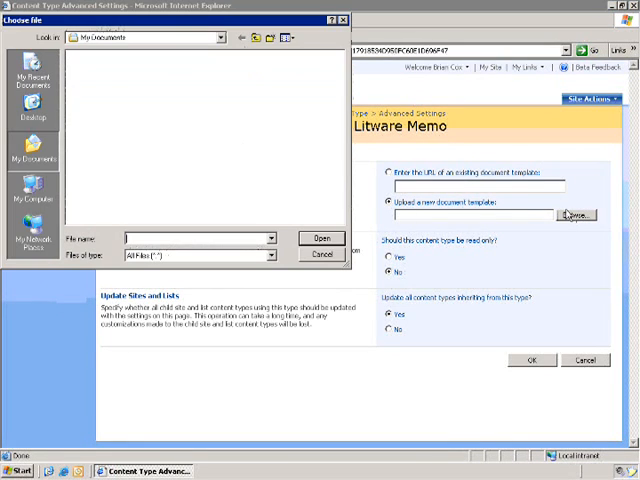
click(220, 36)
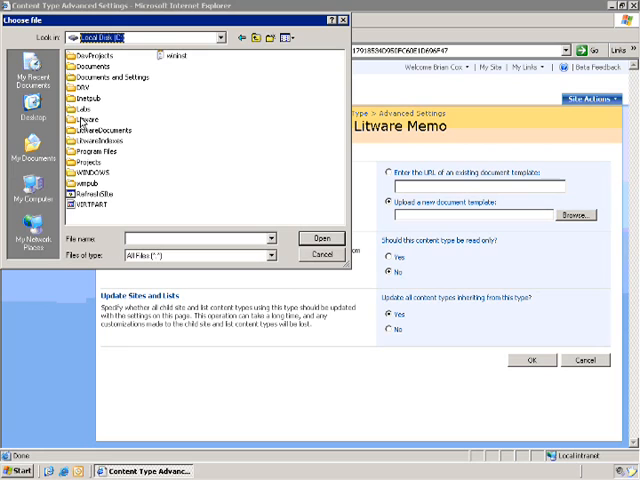
double_click(96, 118)
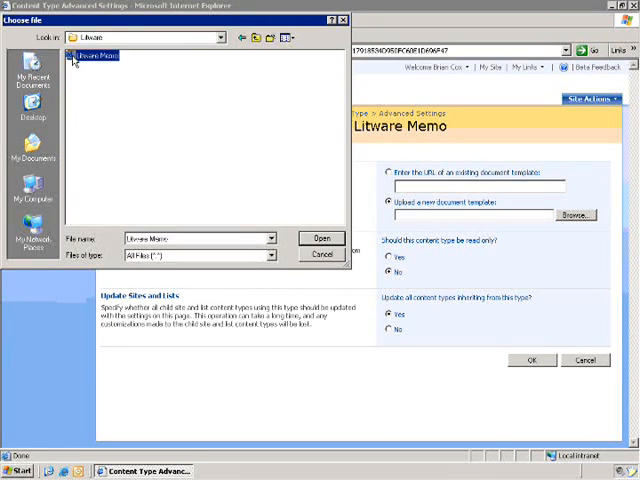
click(320, 238)
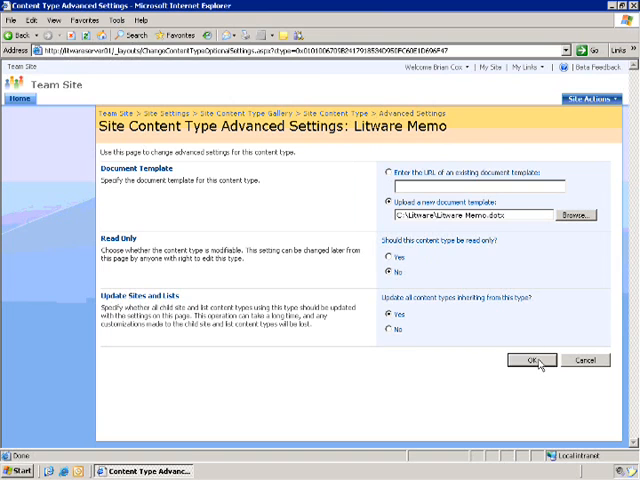
click(528, 360)
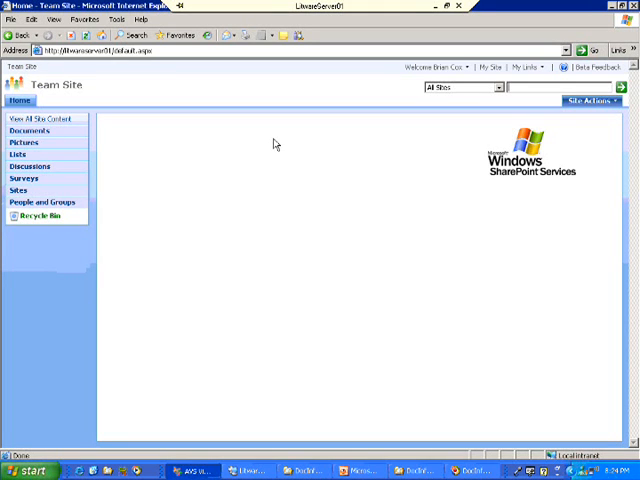
Create a document library named Memos via Site Actions > Create.
click(596, 102)
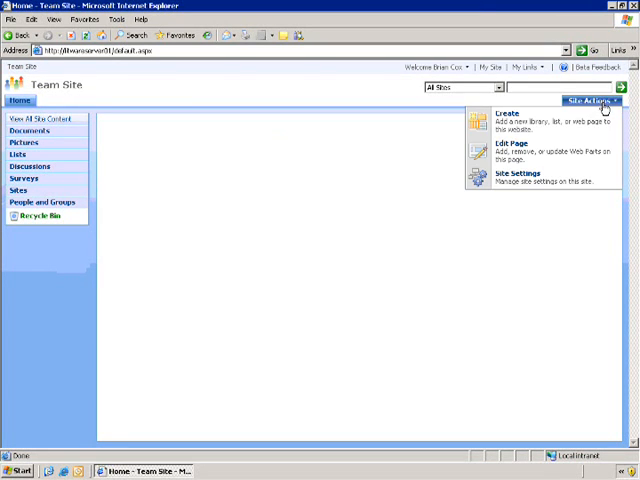
click(504, 112)
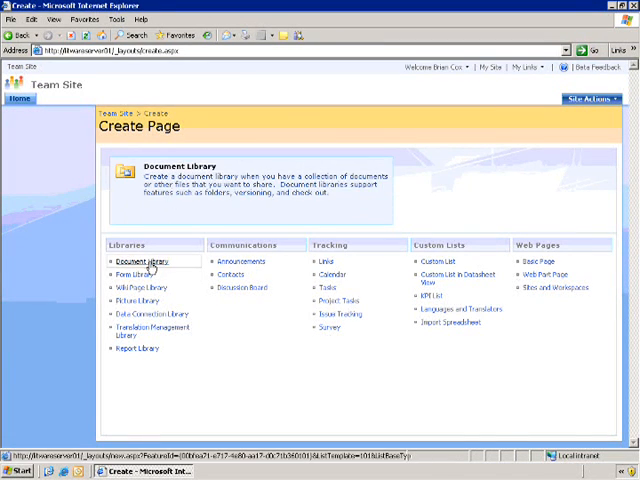
click(136, 260)
text(Memos)
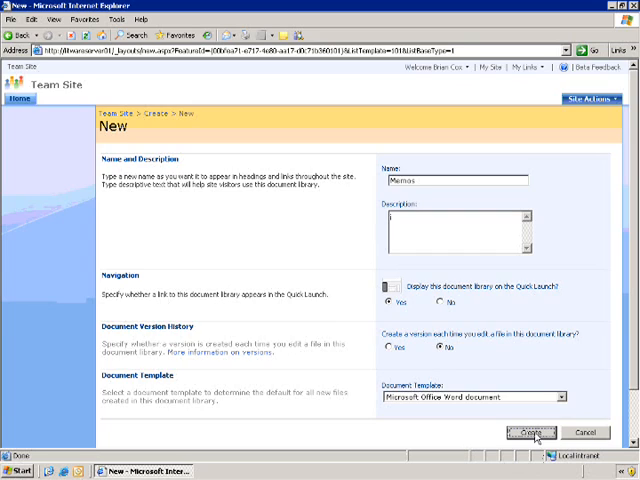
click(536, 432)
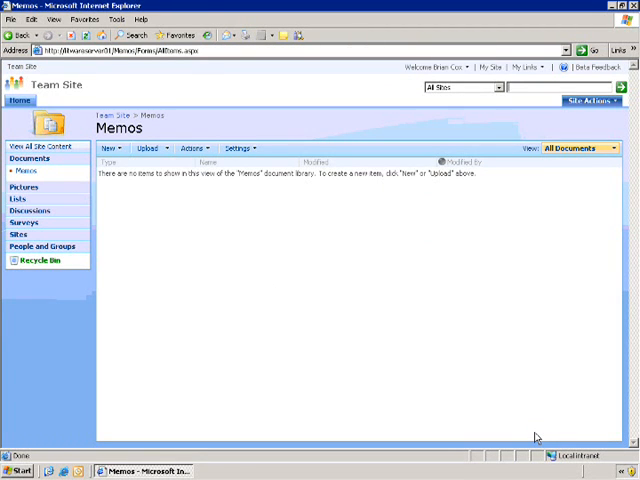
mouse_move(268, 168)
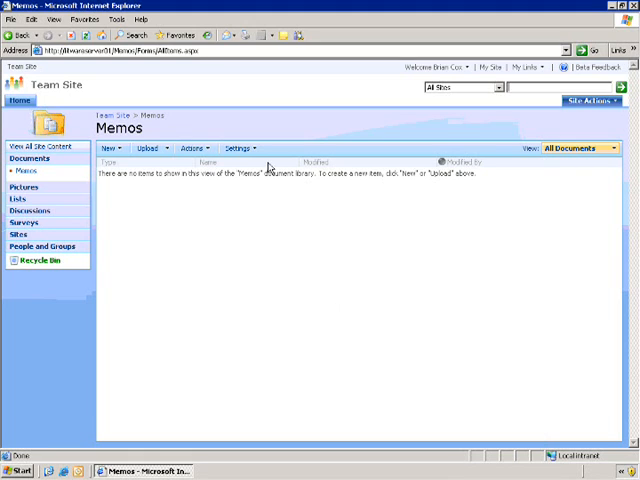
In the Memos library's advanced settings, set Allow management of content types to Yes.
click(238, 148)
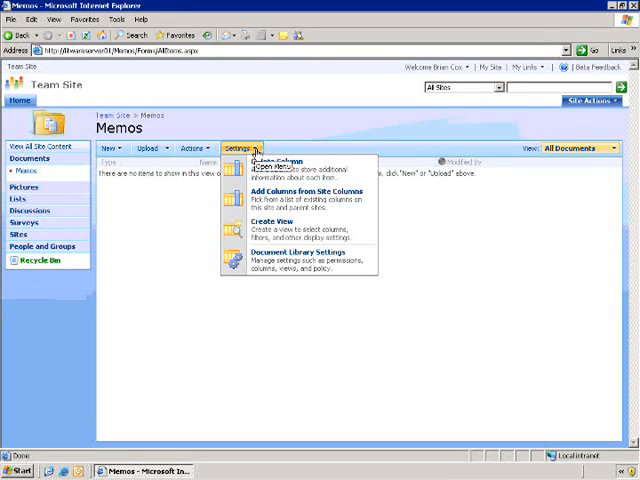
mouse_move(290, 256)
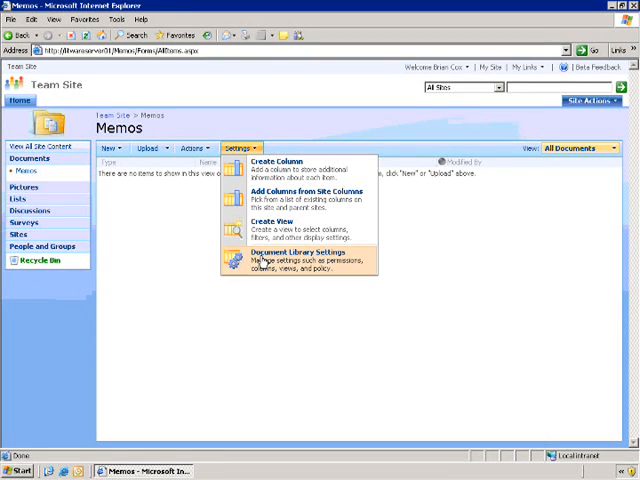
click(288, 256)
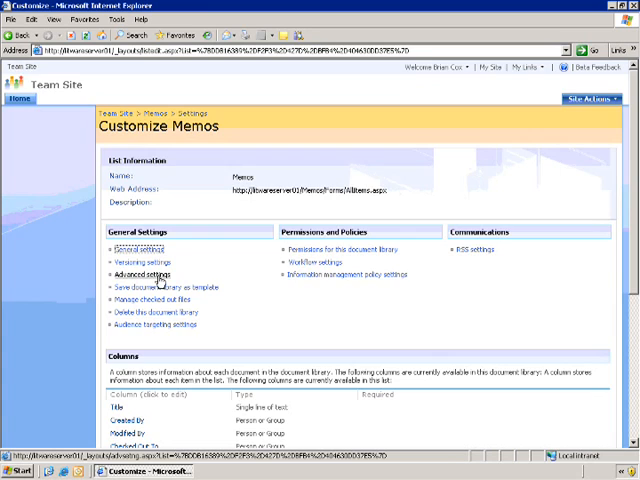
click(136, 276)
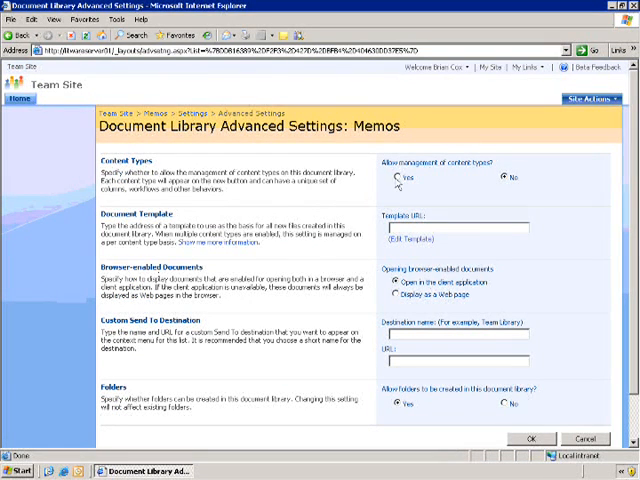
click(396, 180)
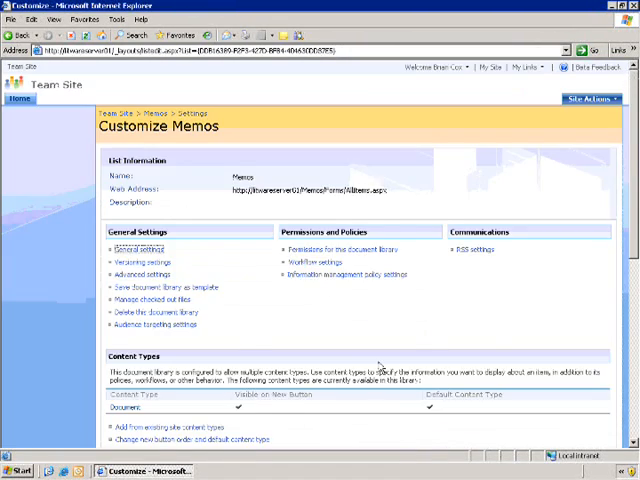
Add the existing Litware Memo site content type to the library, listed beside Document.
scroll(down, 3)
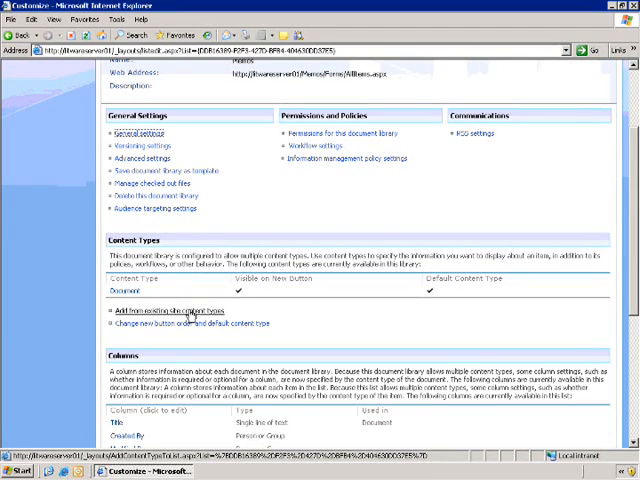
click(158, 314)
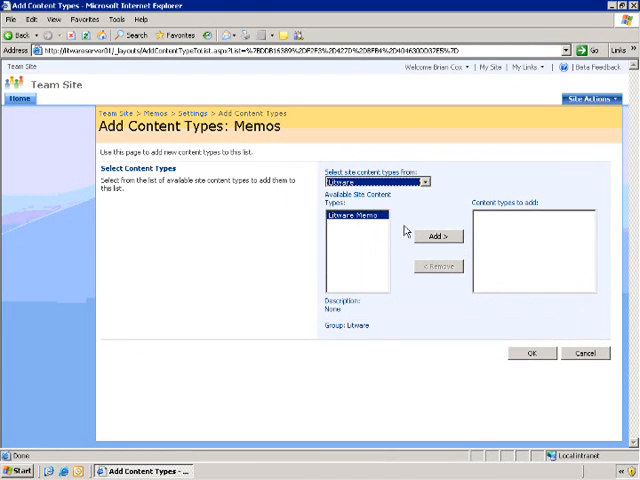
click(438, 236)
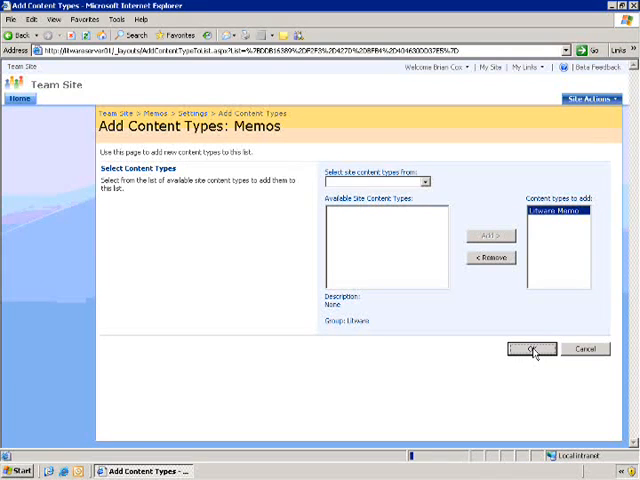
click(532, 348)
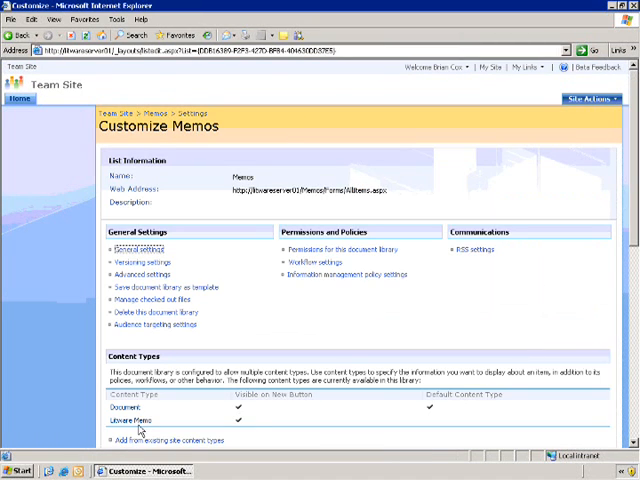
mouse_move(122, 422)
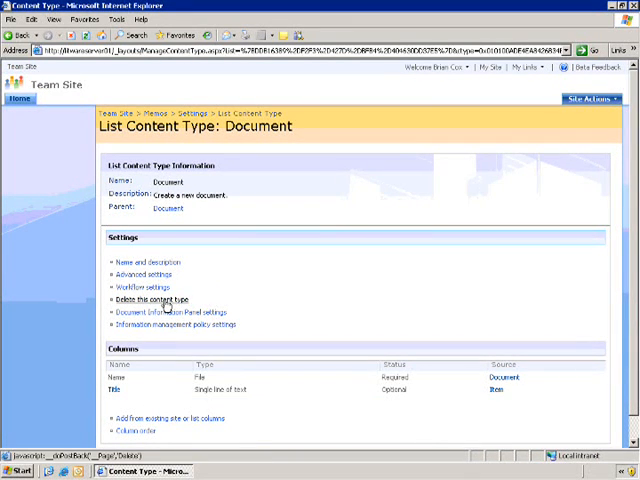
Delete the Document content type, leaving Litware Memo as the library's only content type.
click(150, 300)
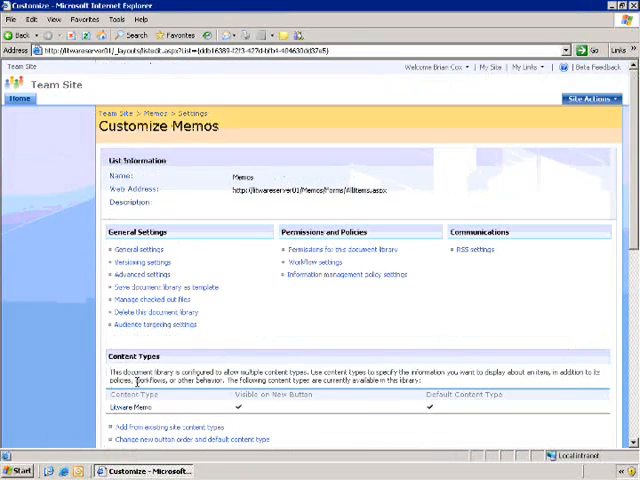
mouse_move(156, 112)
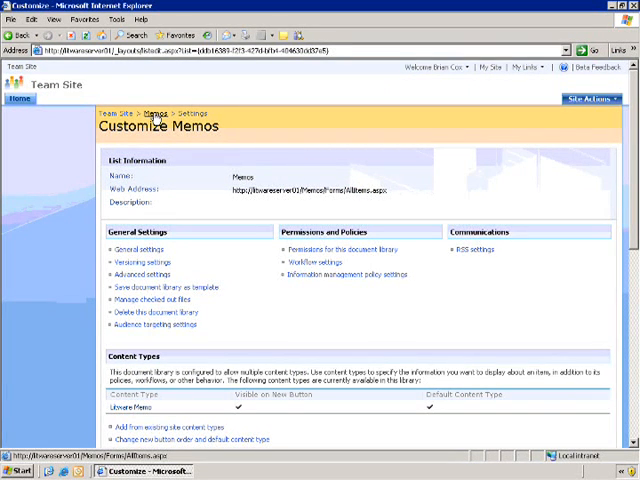
From the Memos library's New menu, create a Litware Memo document that opens in Word.
click(156, 108)
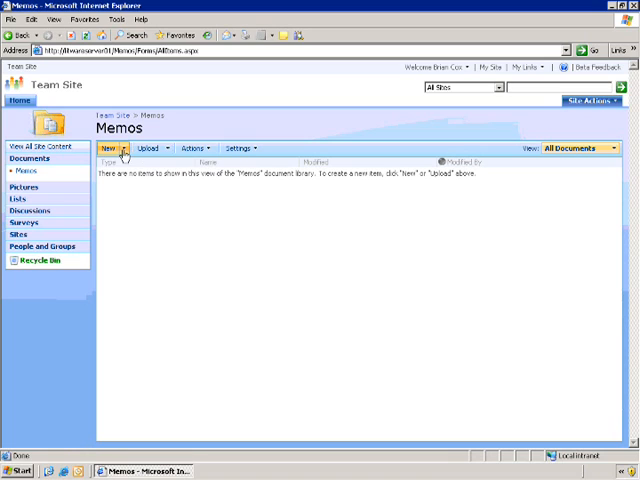
click(124, 148)
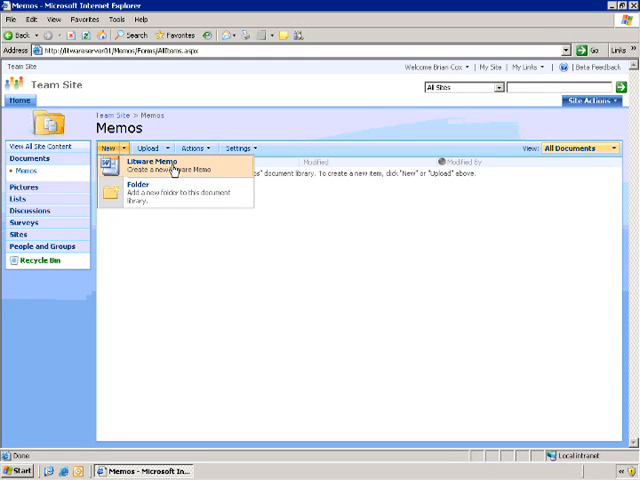
mouse_move(220, 172)
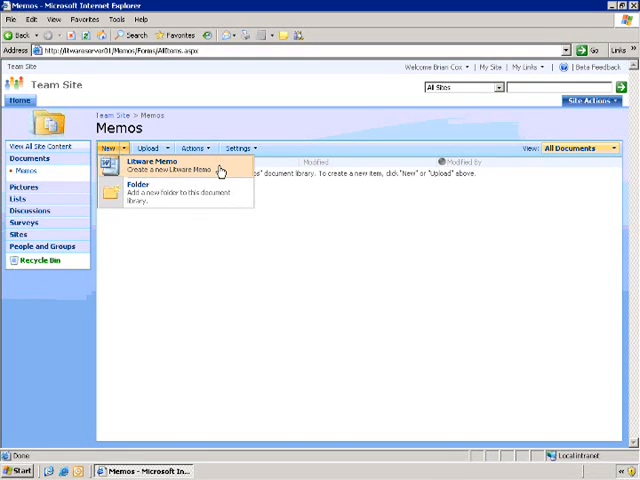
click(150, 160)
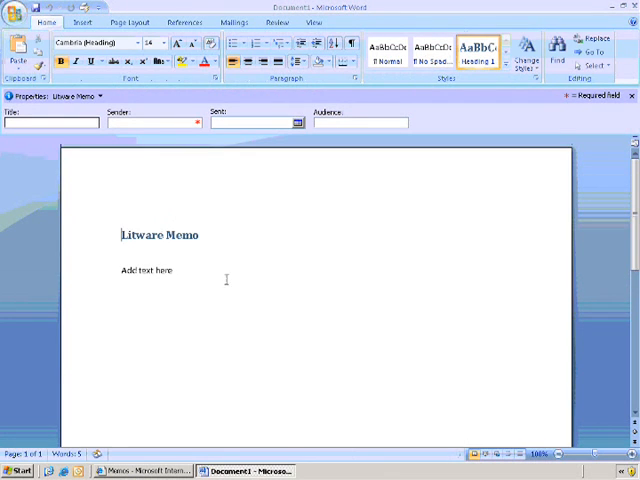
Replace the 'Add text here' placeholder in the memo body with the word 'content'.
click(146, 270)
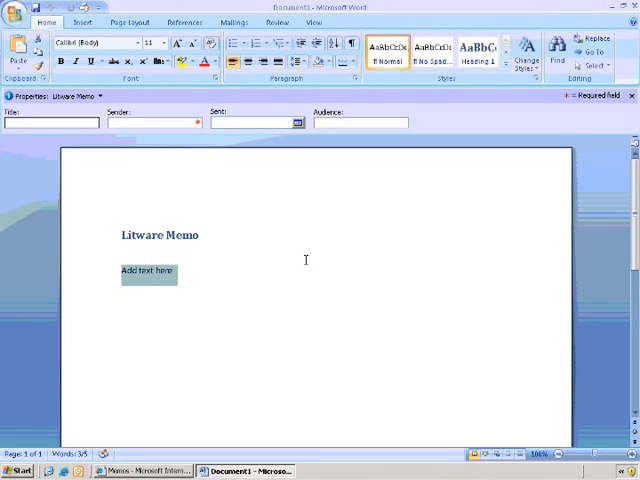
text(con)
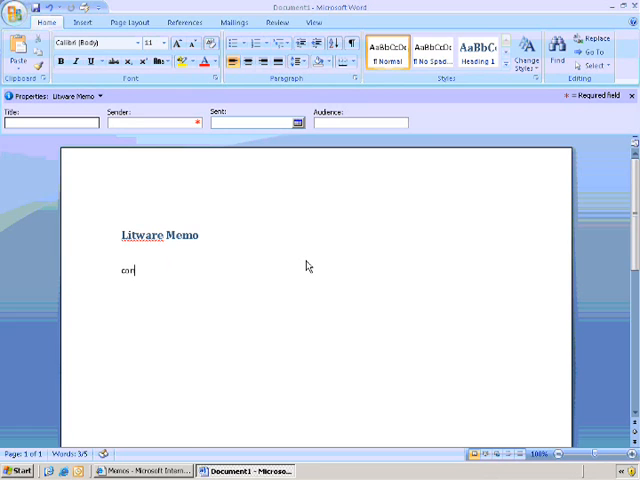
text(tent)
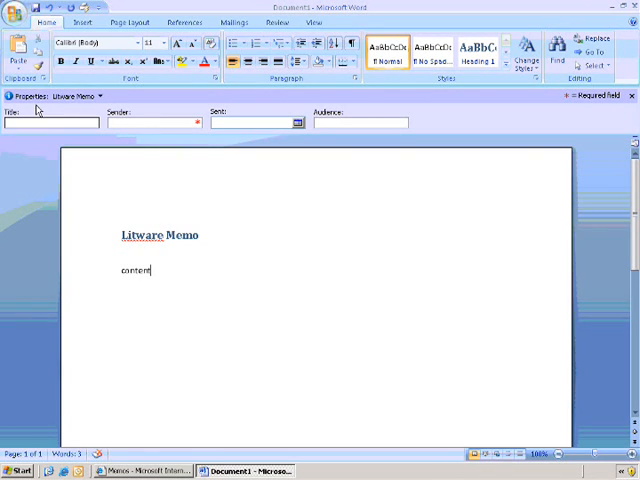
mouse_move(632, 96)
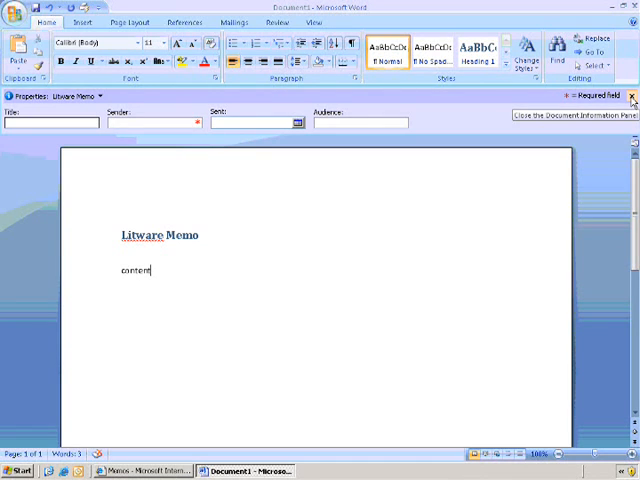
Close the Document Information Panel, then show it again via Office button > Prepare > Properties.
click(632, 96)
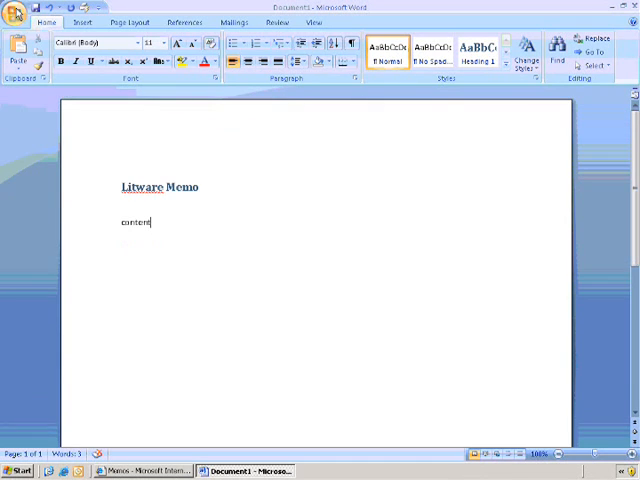
mouse_move(12, 18)
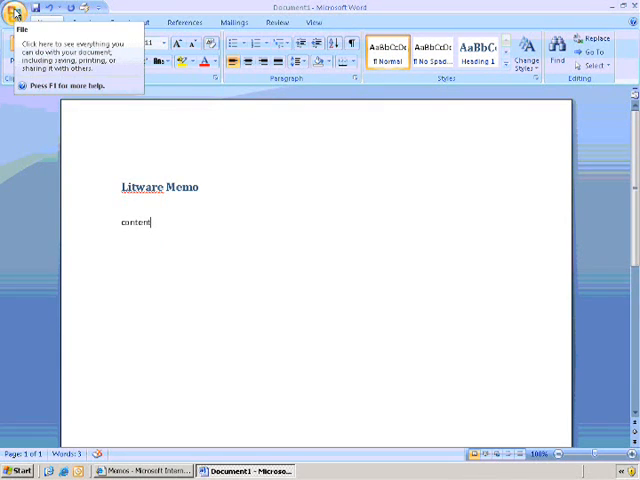
click(12, 12)
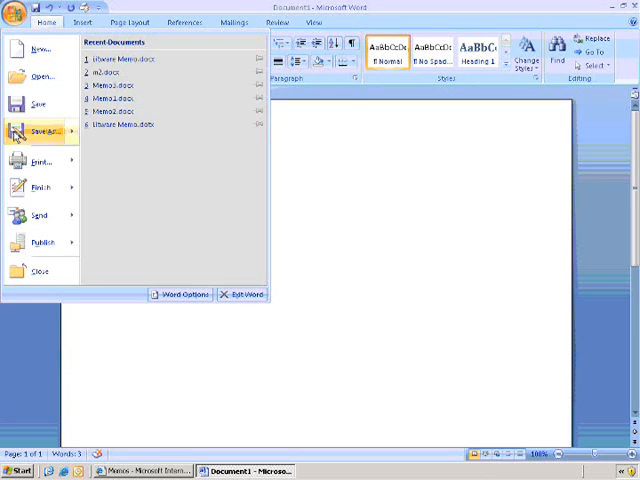
click(42, 188)
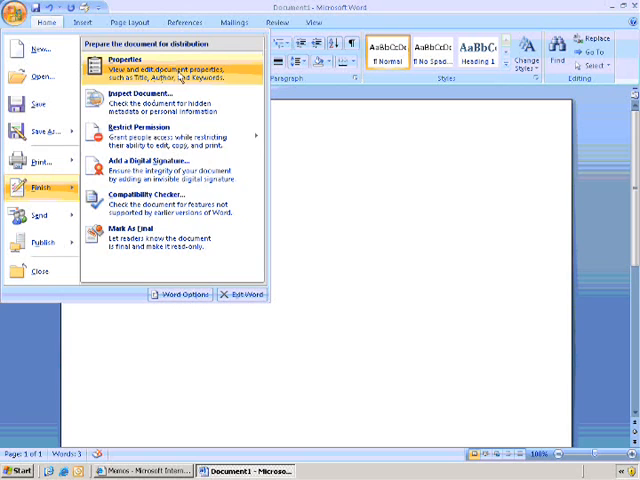
click(128, 60)
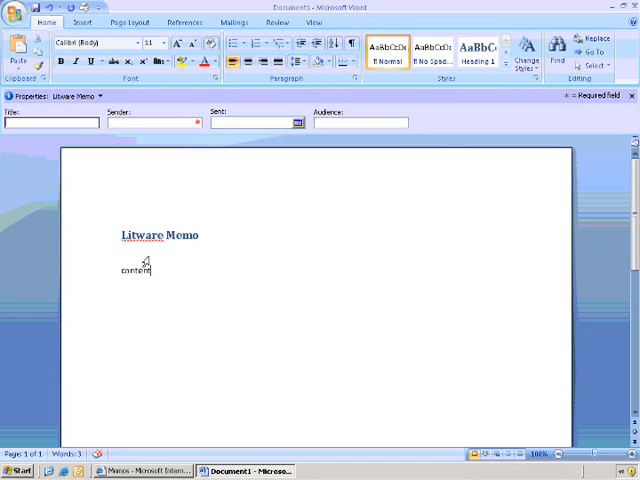
mouse_move(440, 152)
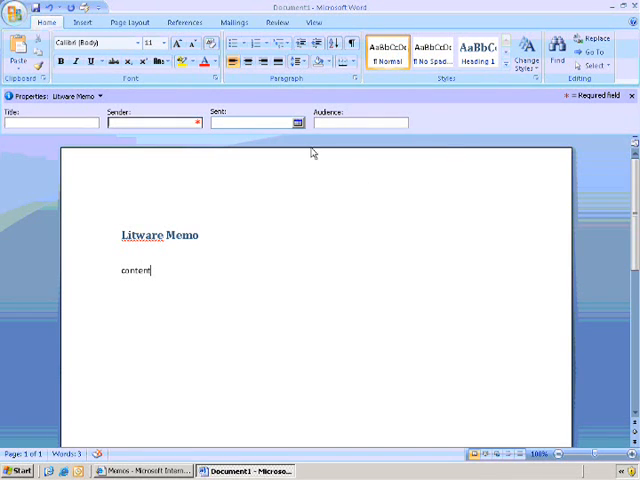
mouse_move(316, 156)
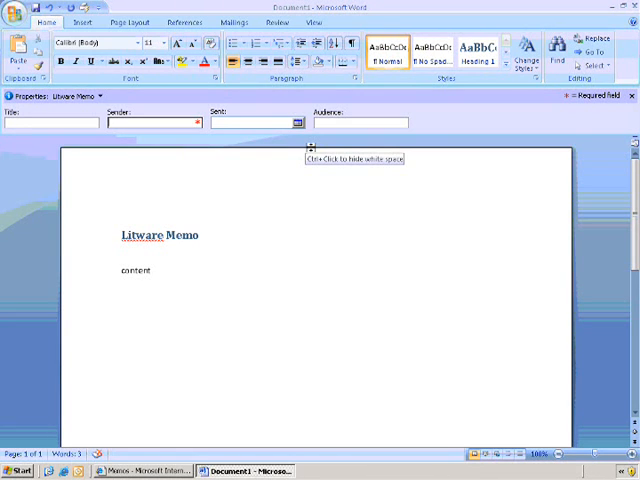
mouse_move(634, 100)
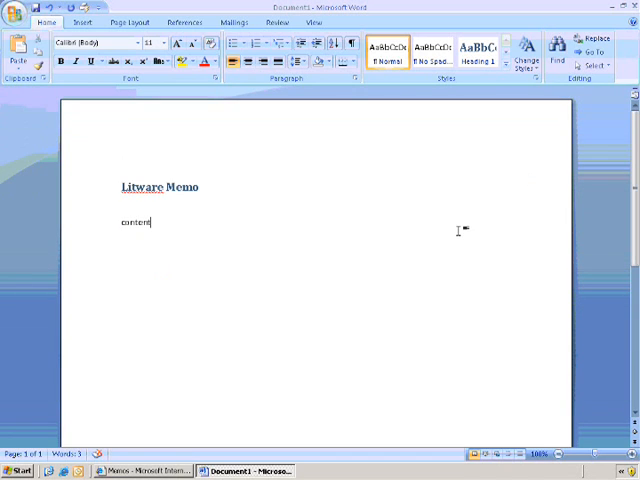
mouse_move(344, 178)
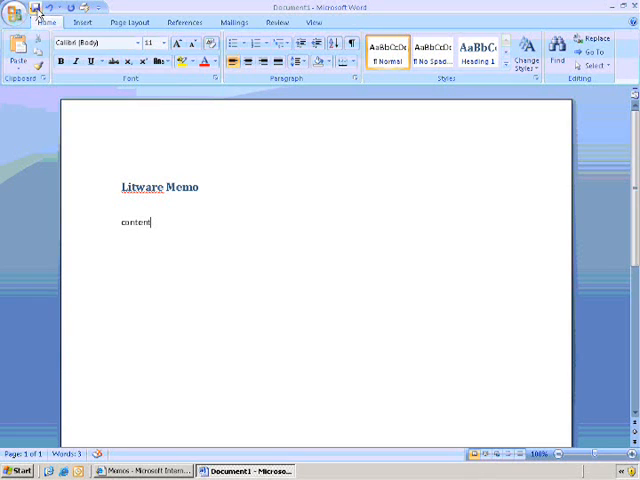
mouse_move(38, 16)
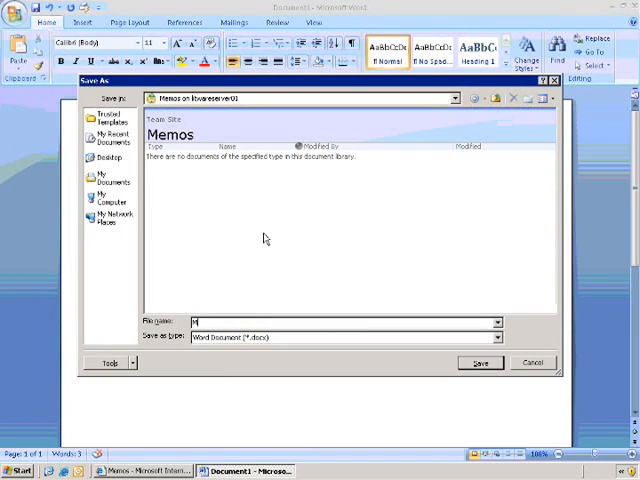
Save the memo as Memo1 into the Memos library; Word refuses over missing required properties.
text(Memo1)
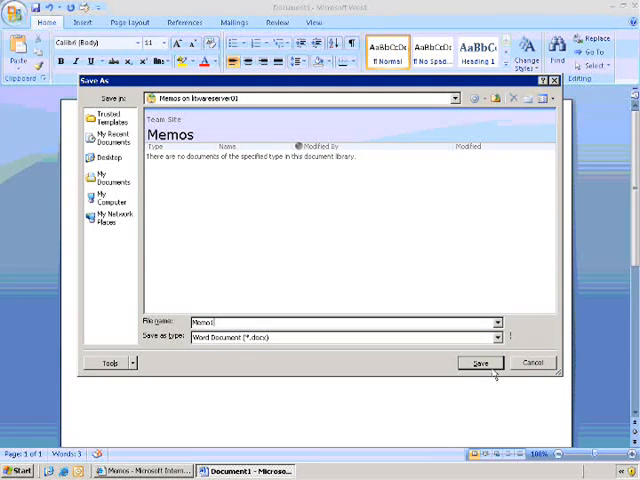
click(480, 362)
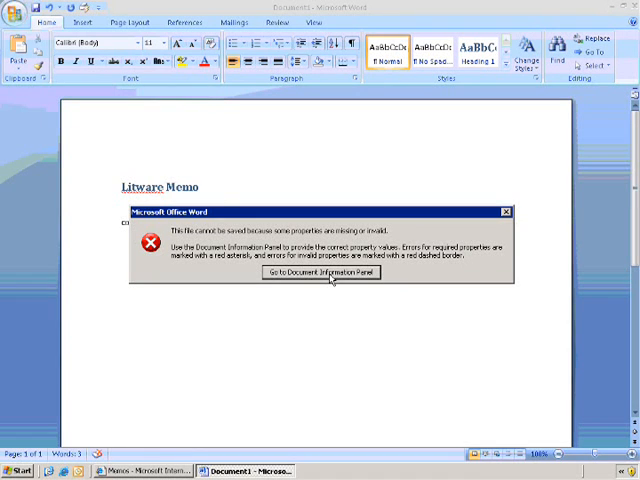
Fill in Sender, Sent and Audience in the Document Information Panel and retry saving as Memo1.
click(320, 272)
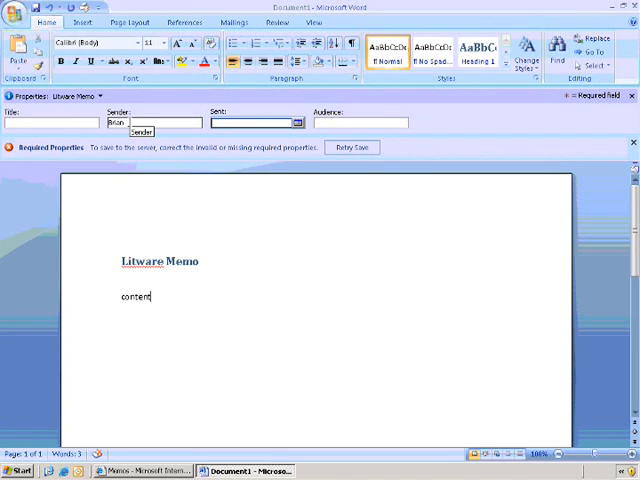
click(294, 122)
text(Company)
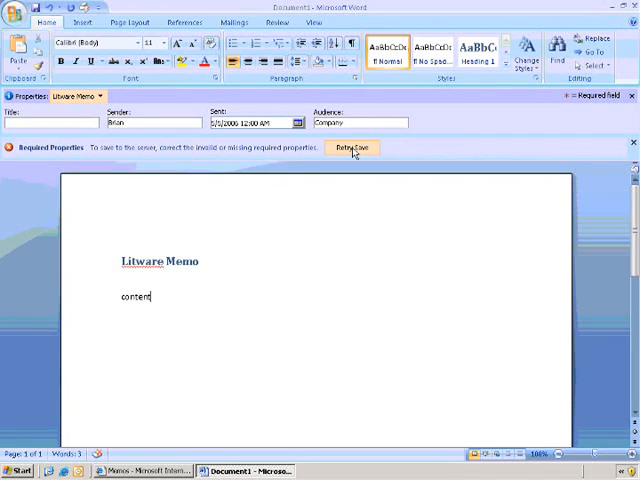
click(352, 148)
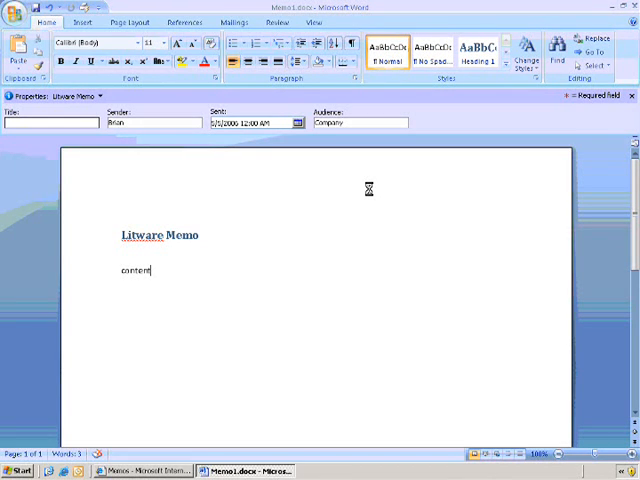
mouse_move(200, 396)
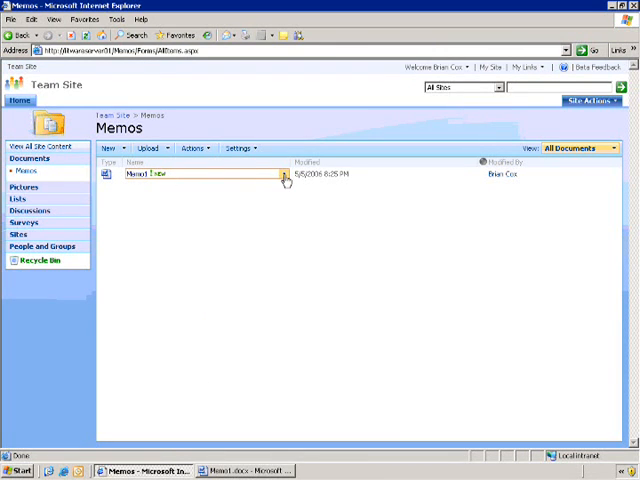
Edit Memo1's properties and confirm Sender, Sent and Audience 'Company' were saved from Word.
click(284, 174)
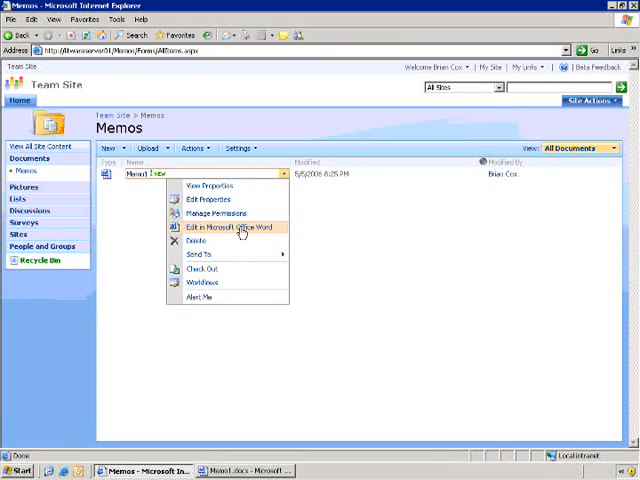
mouse_move(210, 200)
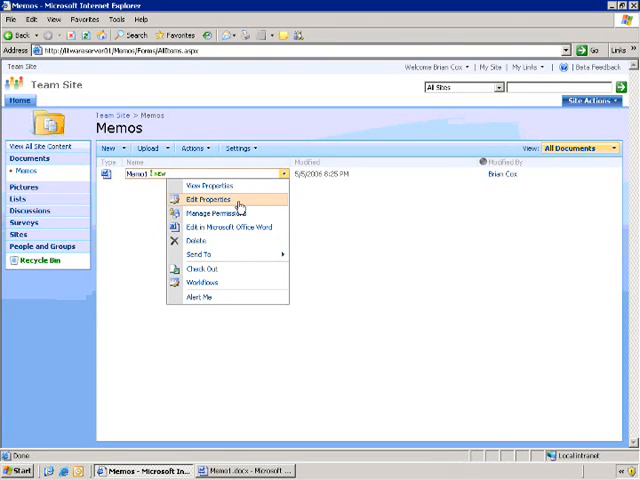
click(204, 200)
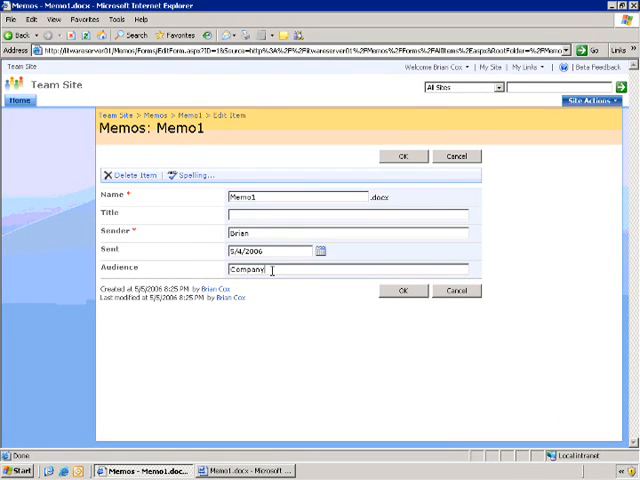
double_click(240, 268)
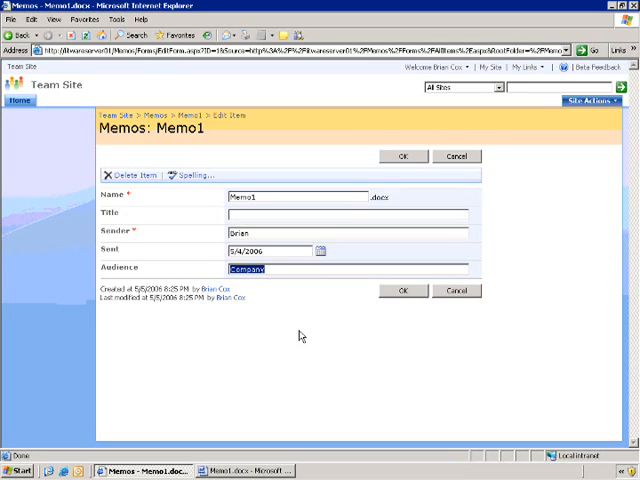